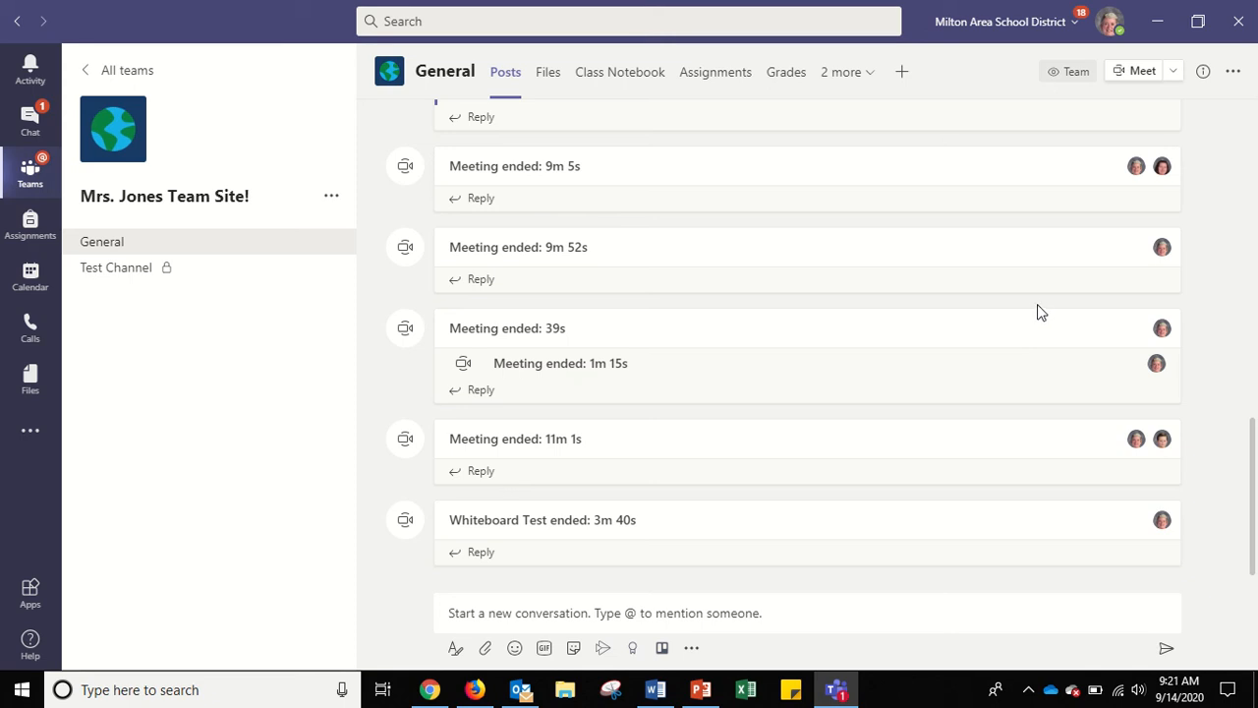
mouse_move(1035, 307)
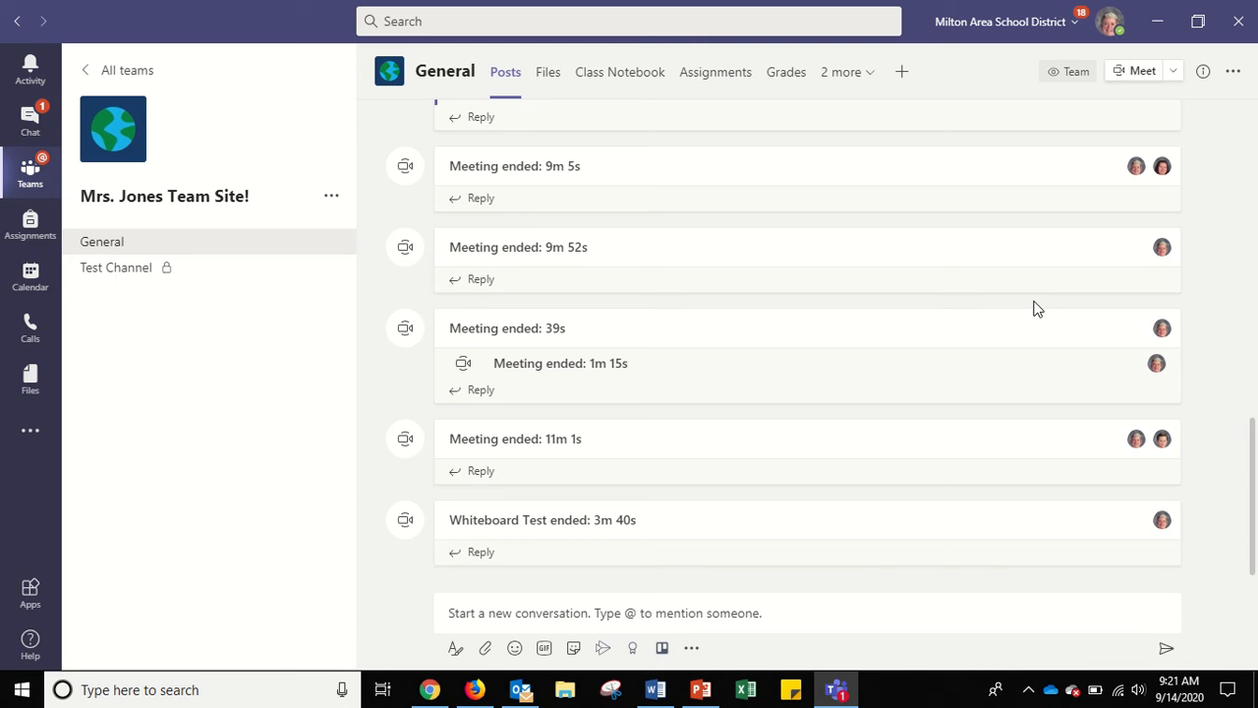
mouse_move(1143, 77)
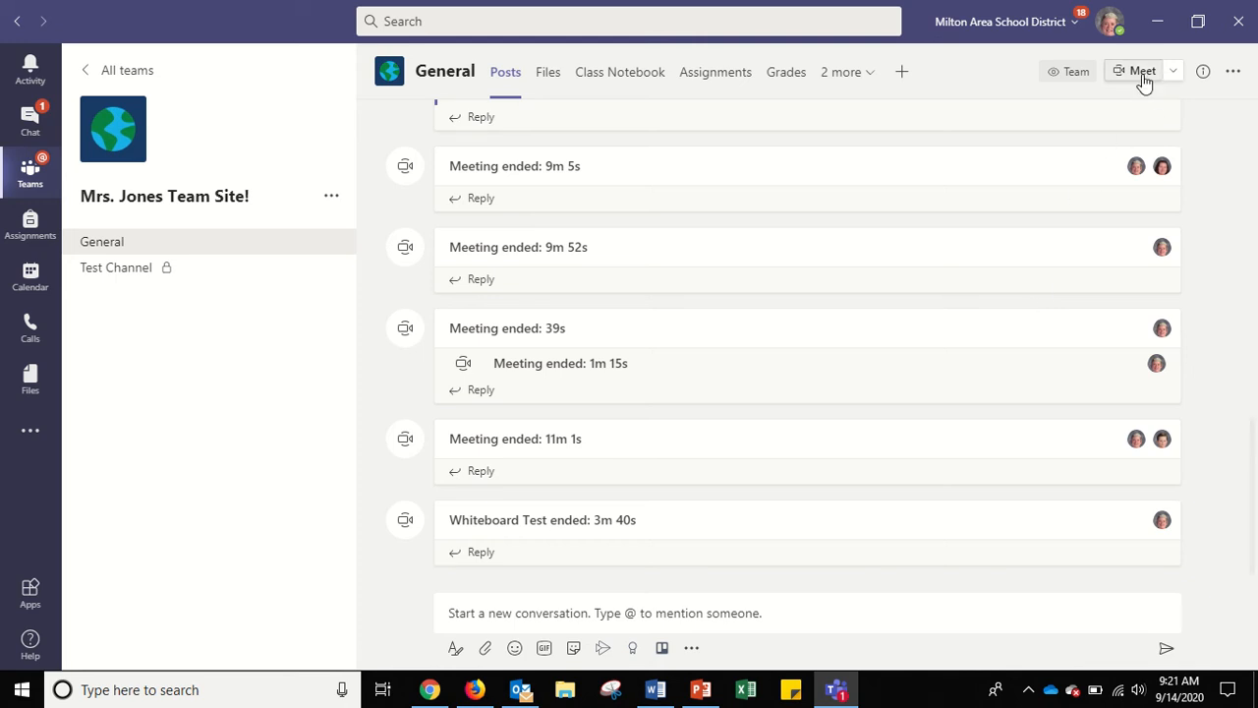
- Start a Meet now meeting in General, typing 'Whi' as subject, and close the People pane
left_click(1136, 71)
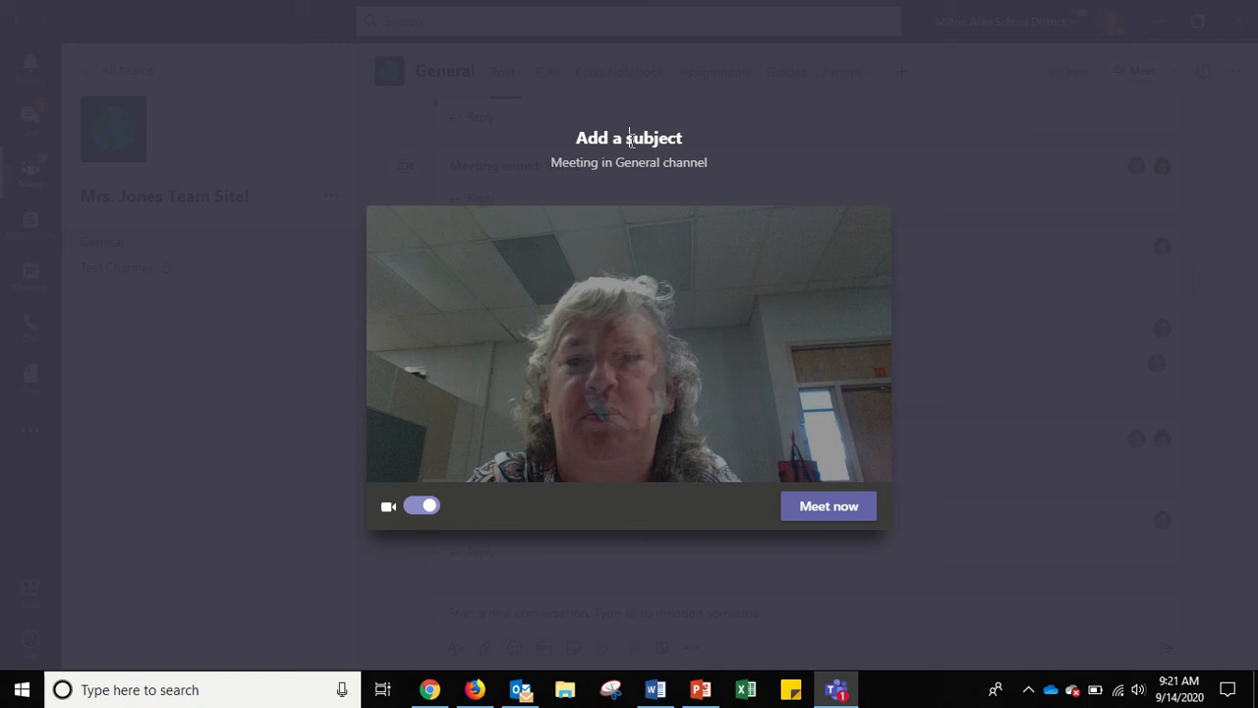
type("Whi")
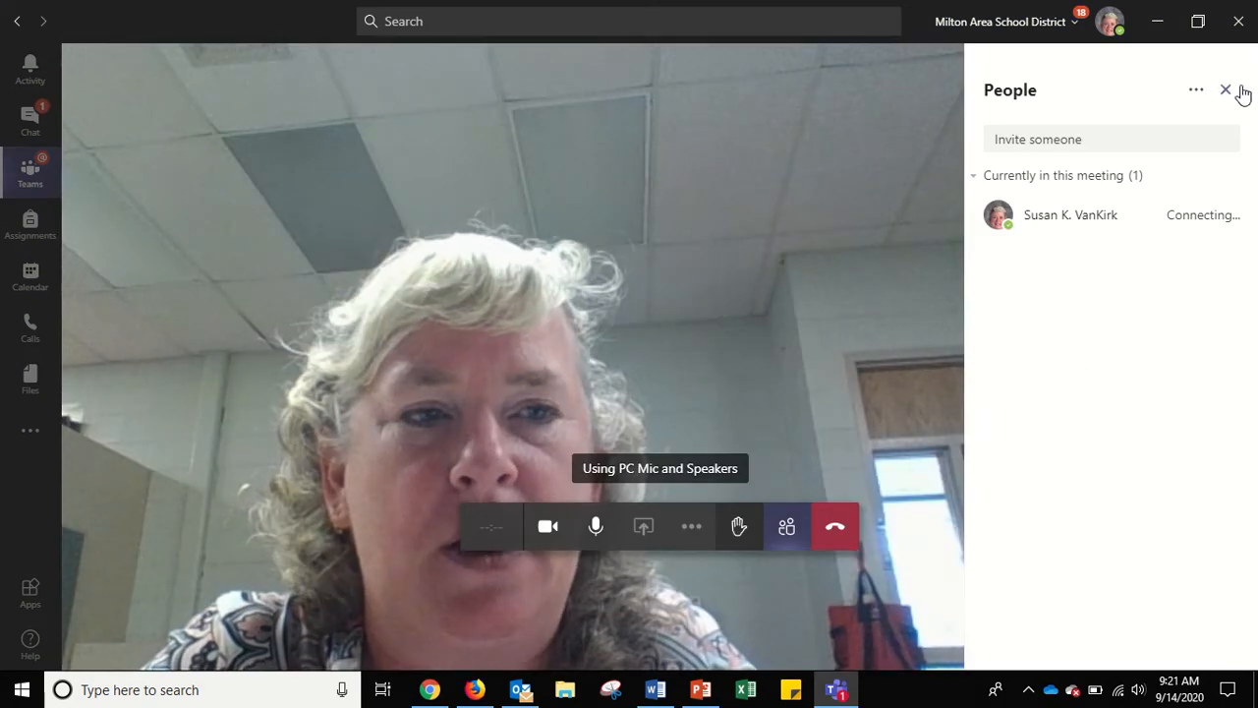
left_click(1226, 90)
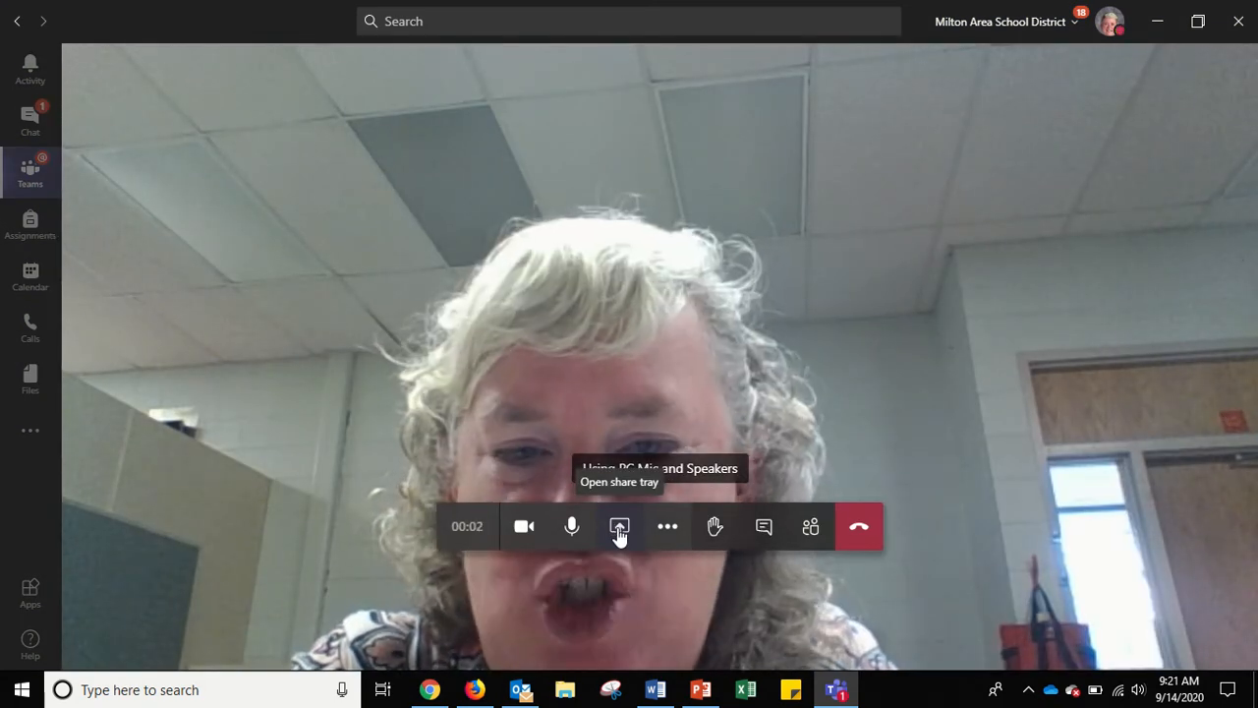
- Open the share tray listing desktop, window, PowerPoint and Whiteboard options
left_click(618, 526)
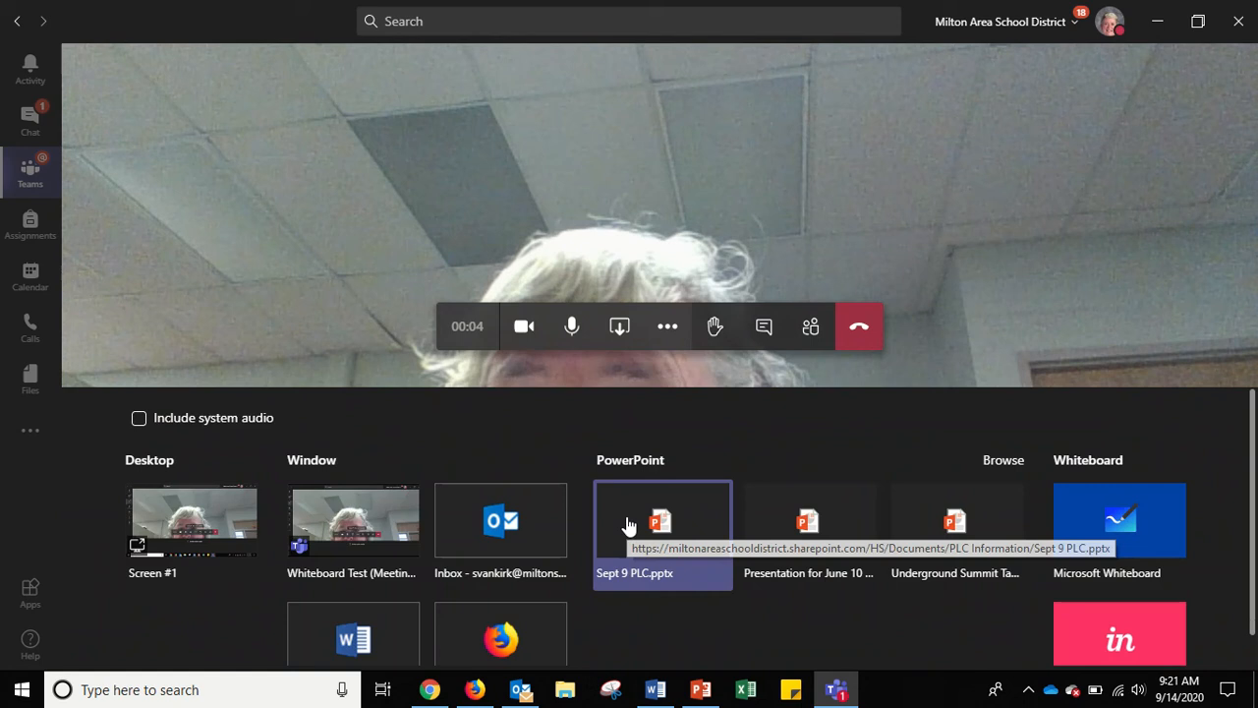
mouse_move(1131, 472)
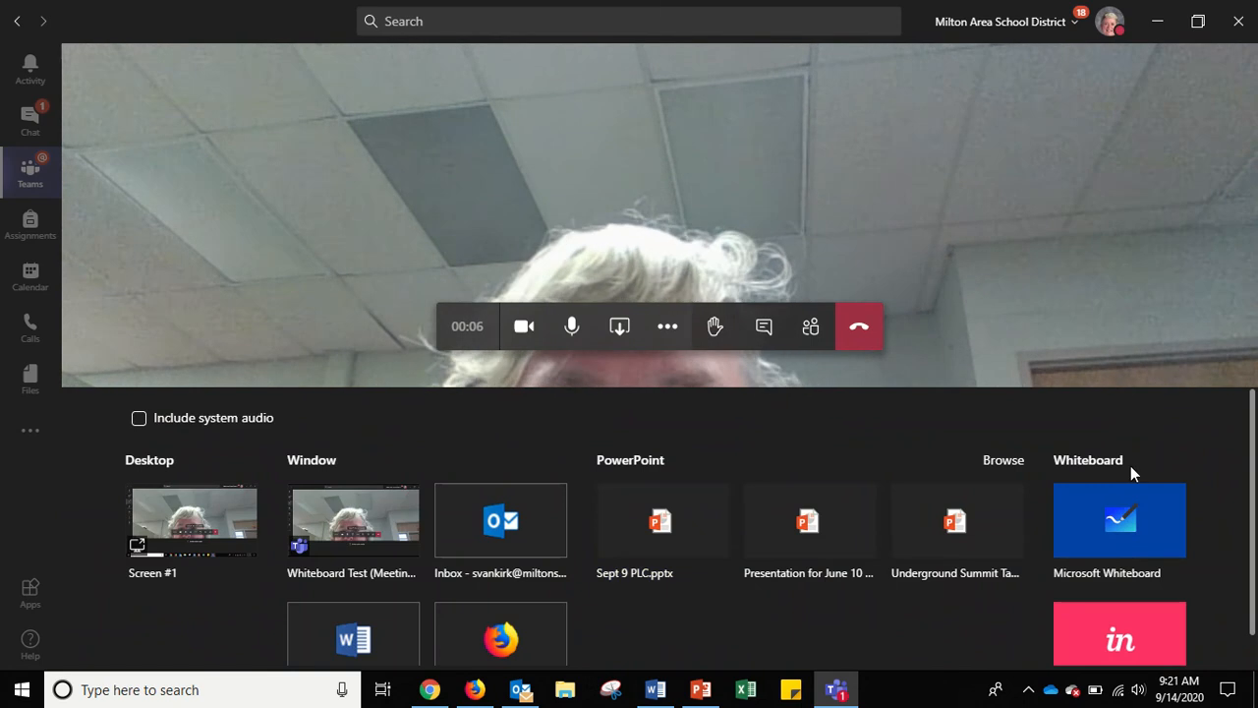
mouse_move(1120, 531)
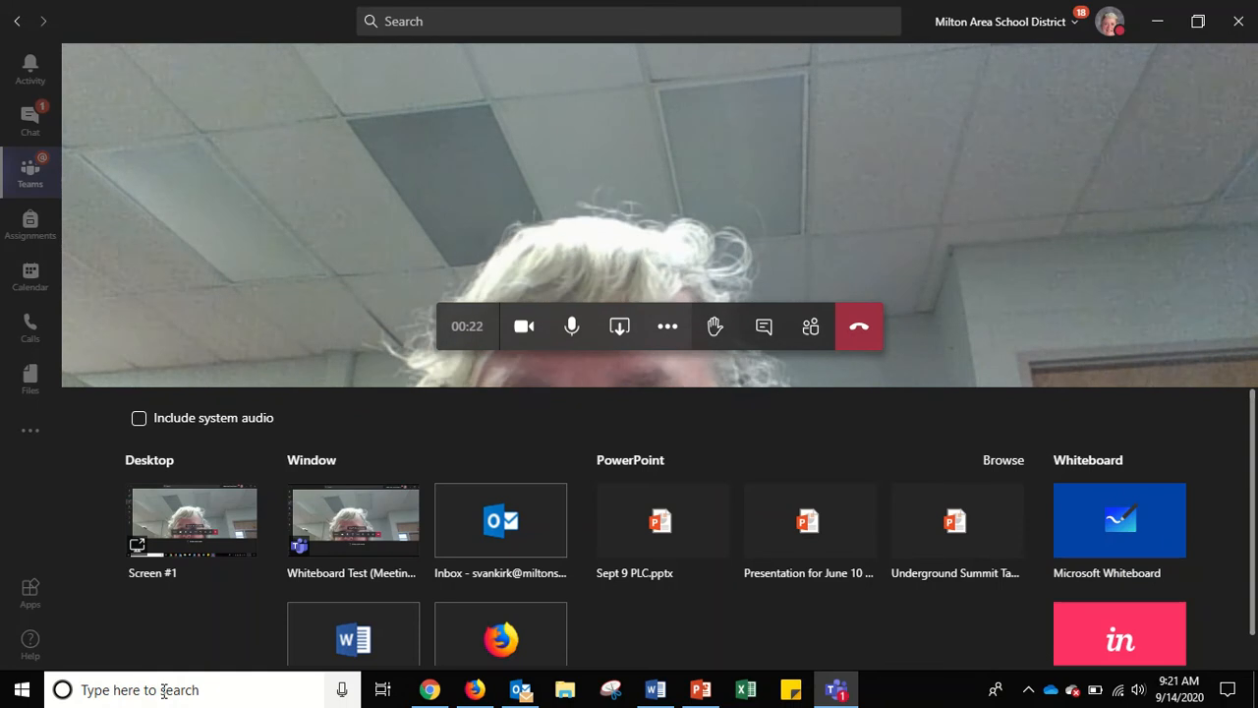
mouse_move(1120, 521)
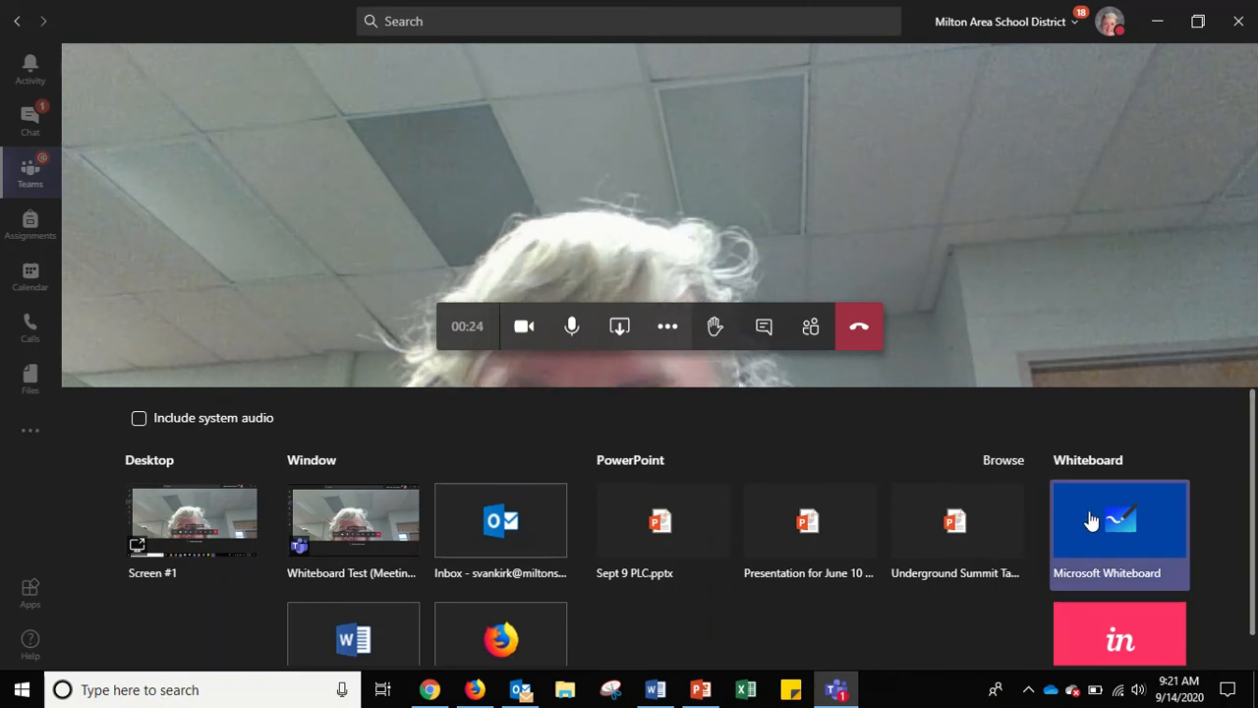
mouse_move(1118, 521)
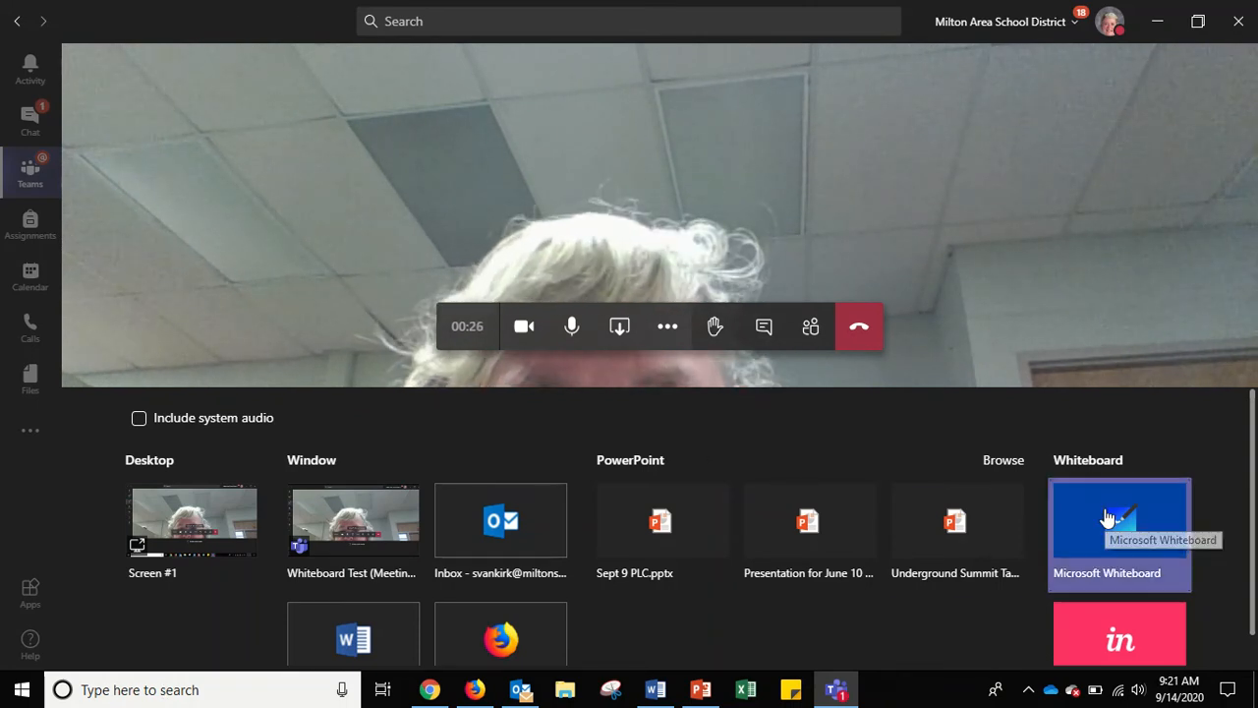
- Share Microsoft Whiteboard with 'Collaborate on Whiteboard' so everyone can edit
left_click(1119, 521)
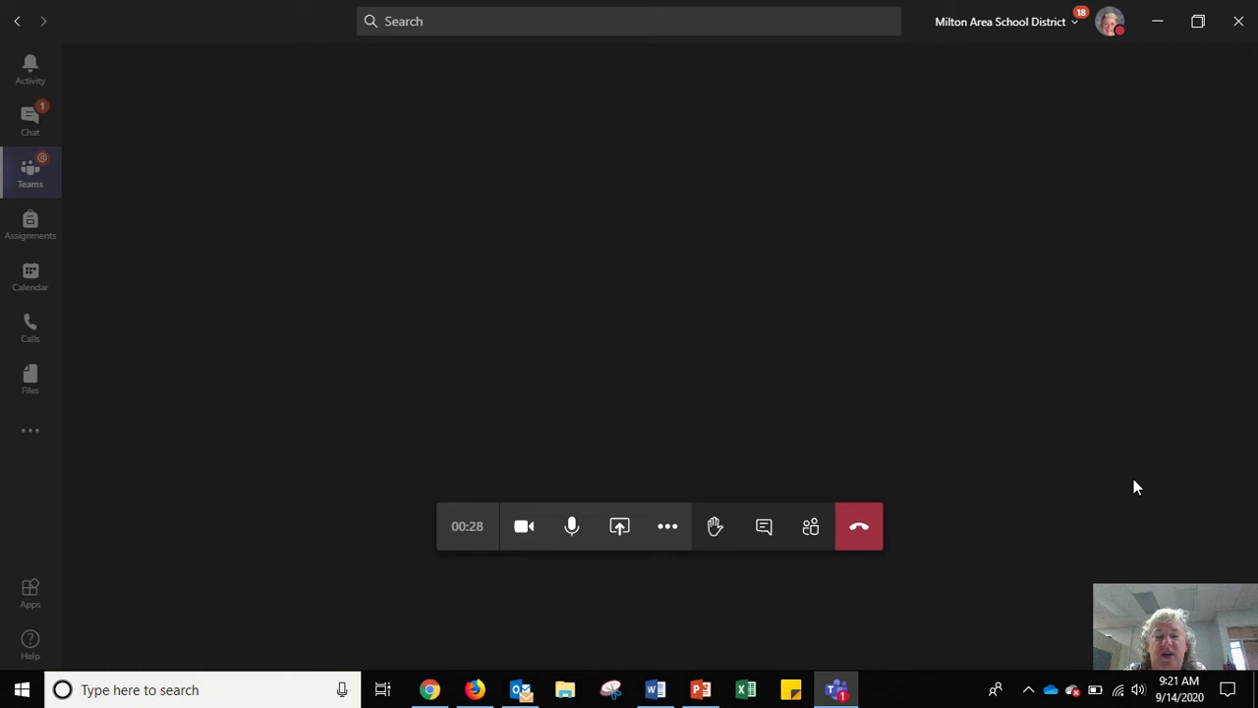
left_click(619, 526)
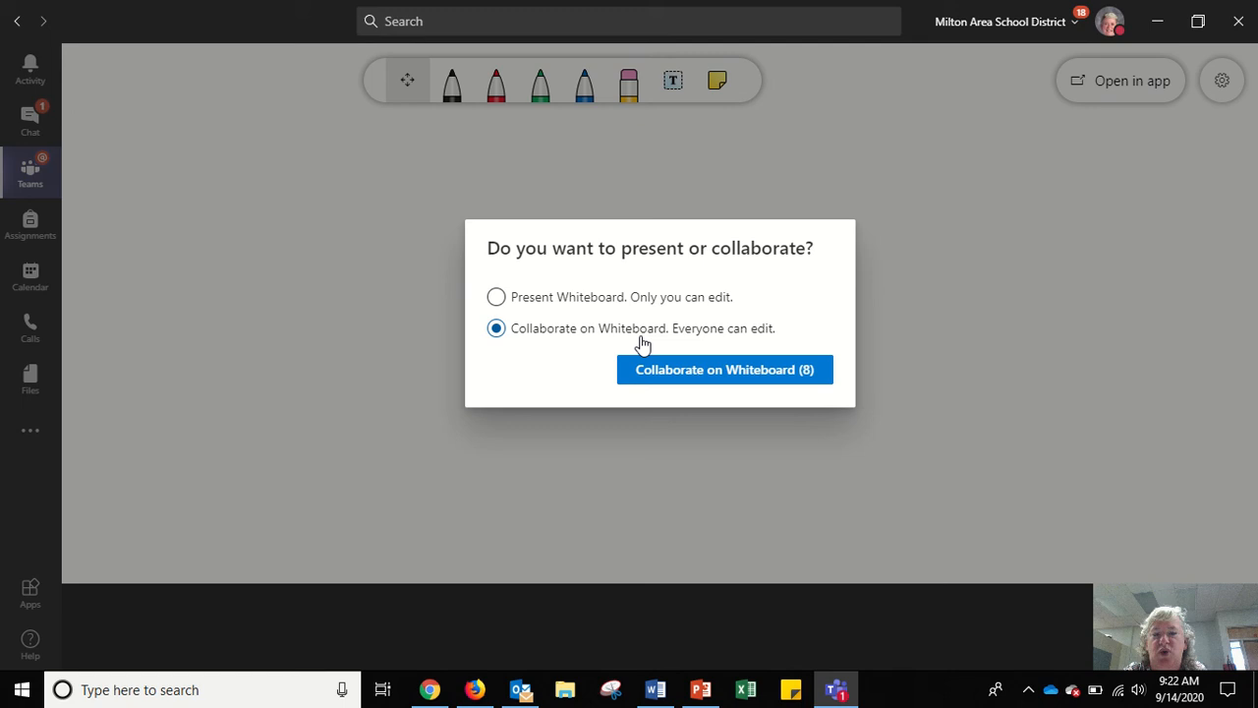
mouse_move(733, 347)
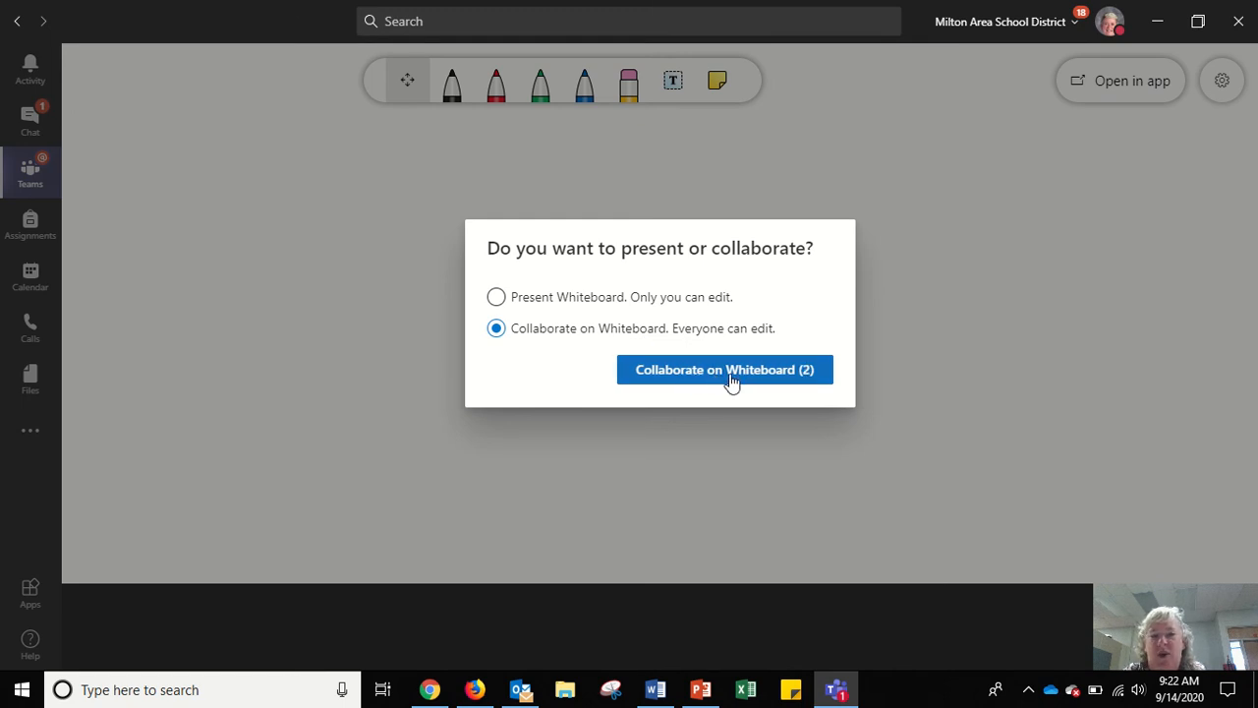
left_click(725, 369)
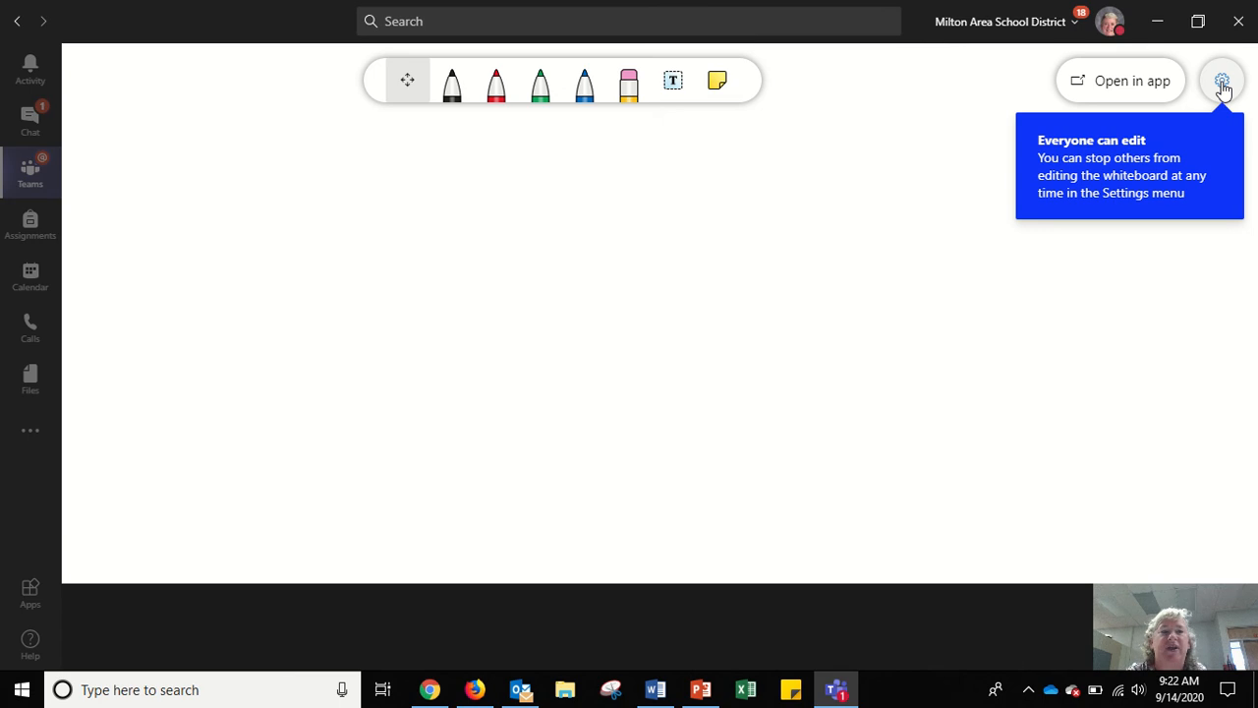
left_click(1221, 81)
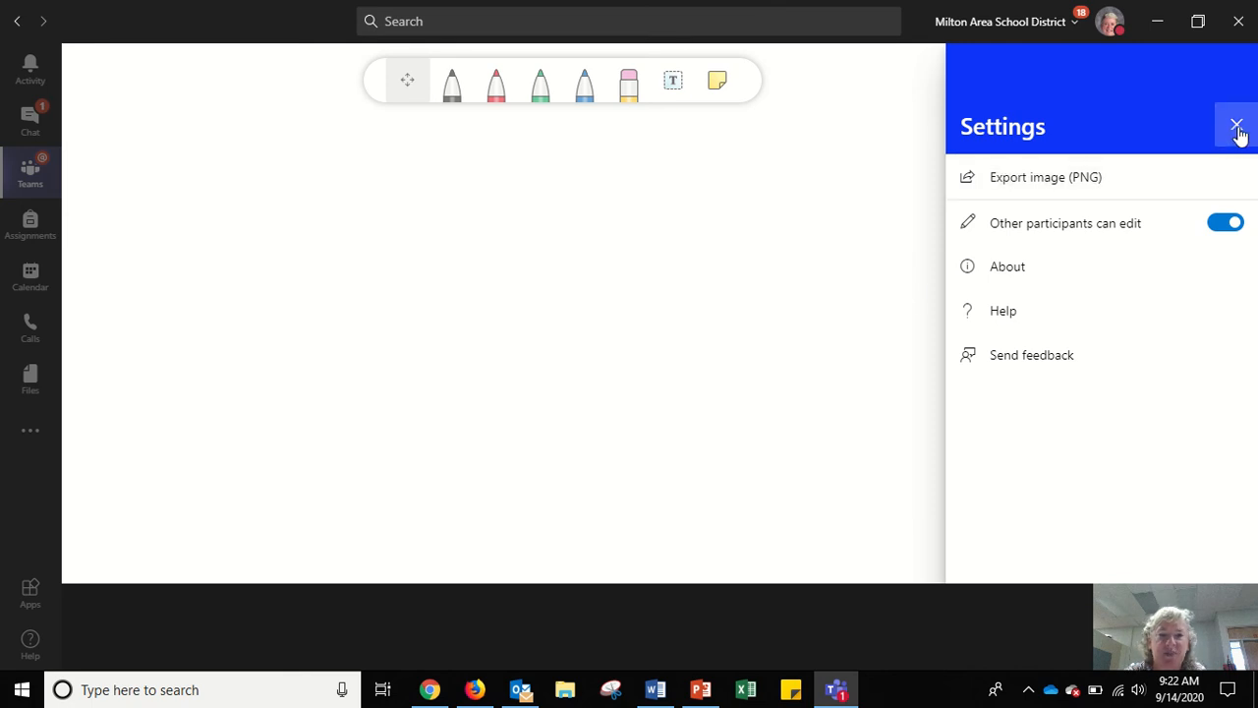
left_click(1236, 125)
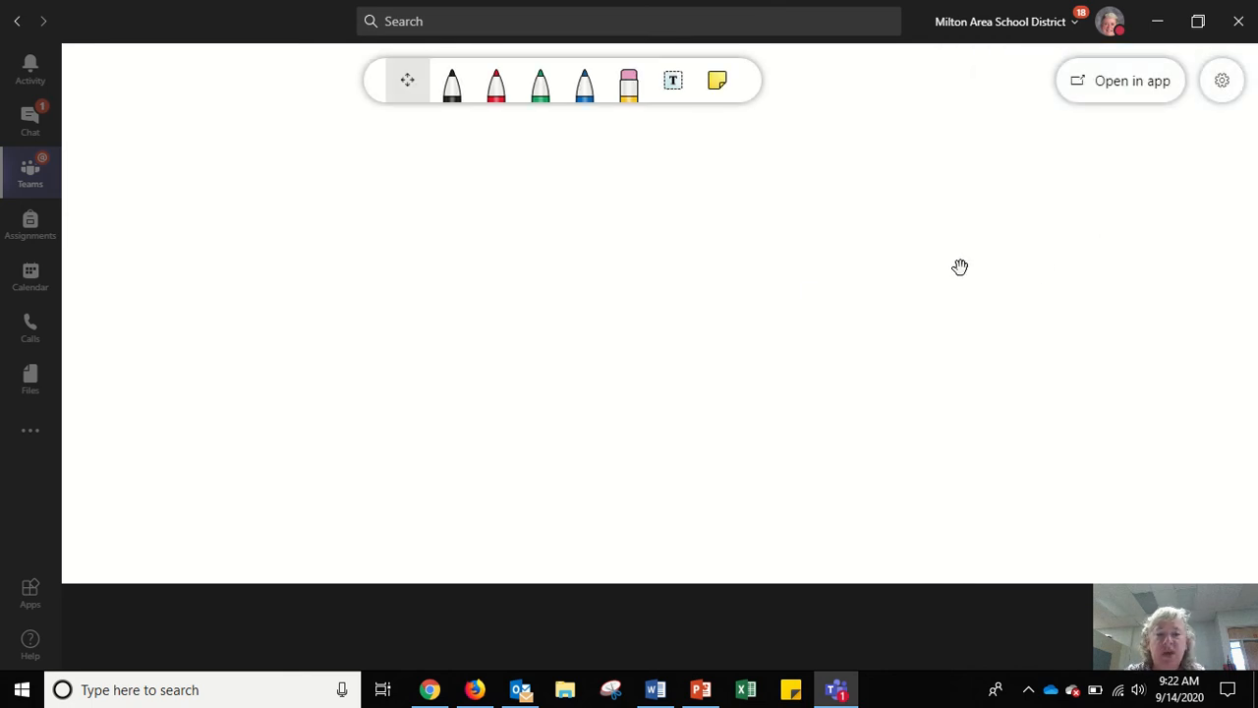
mouse_move(842, 291)
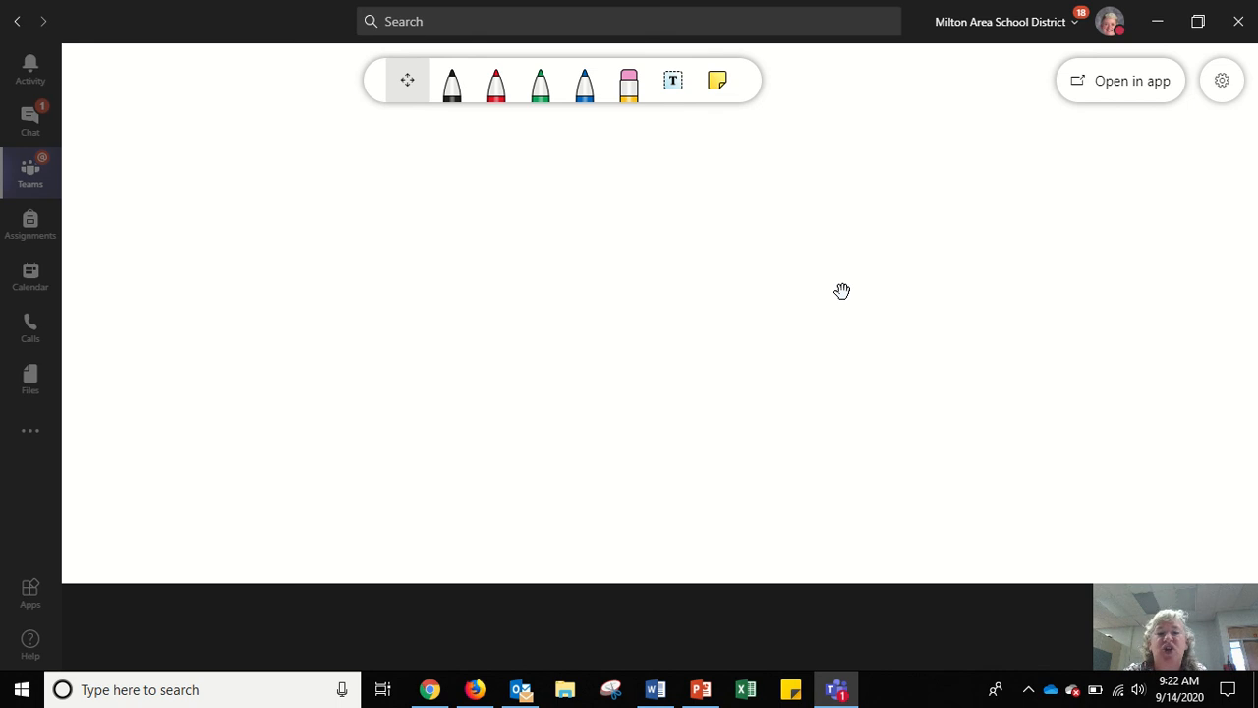
mouse_move(1025, 293)
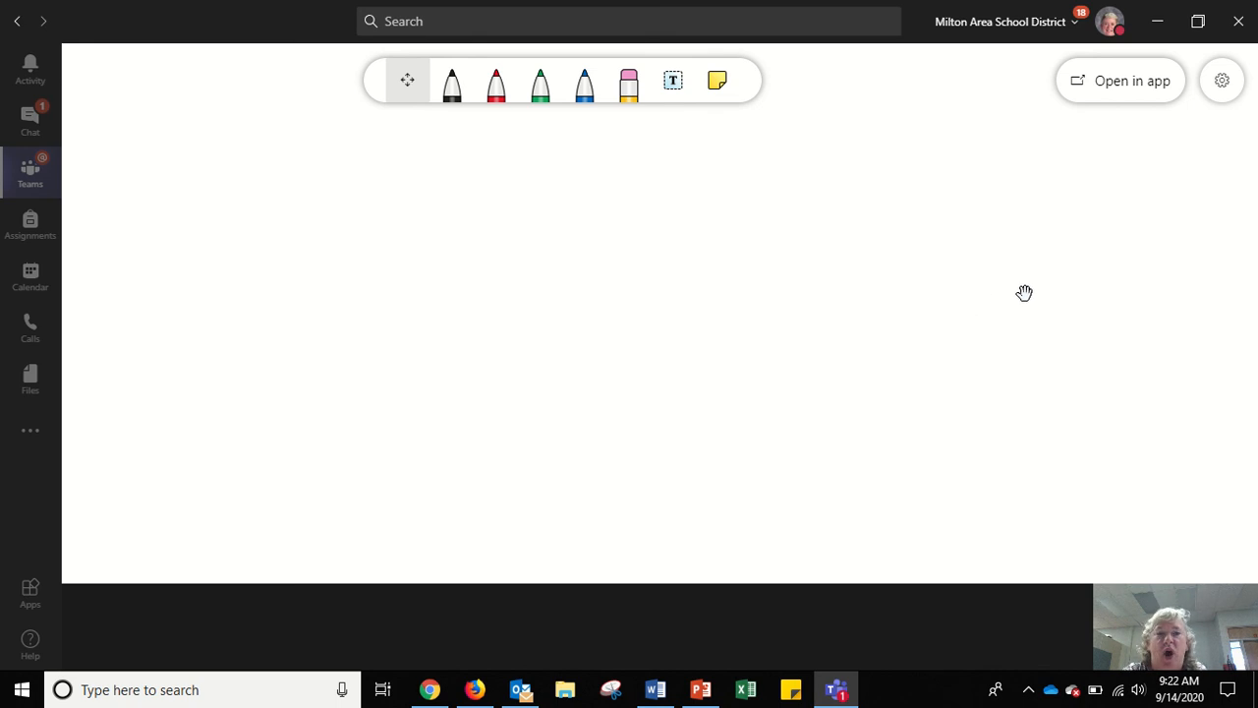
mouse_move(1098, 159)
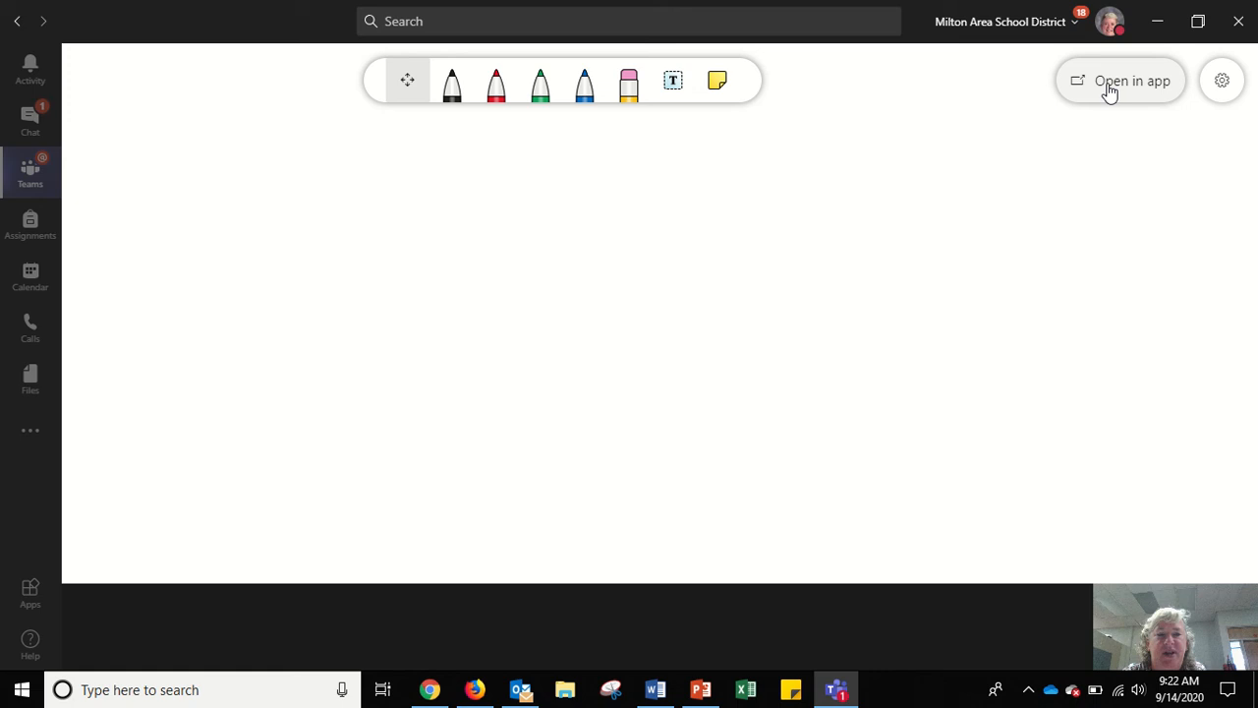
- Open the shared board in the desktop Microsoft Whiteboard app
left_click(1121, 80)
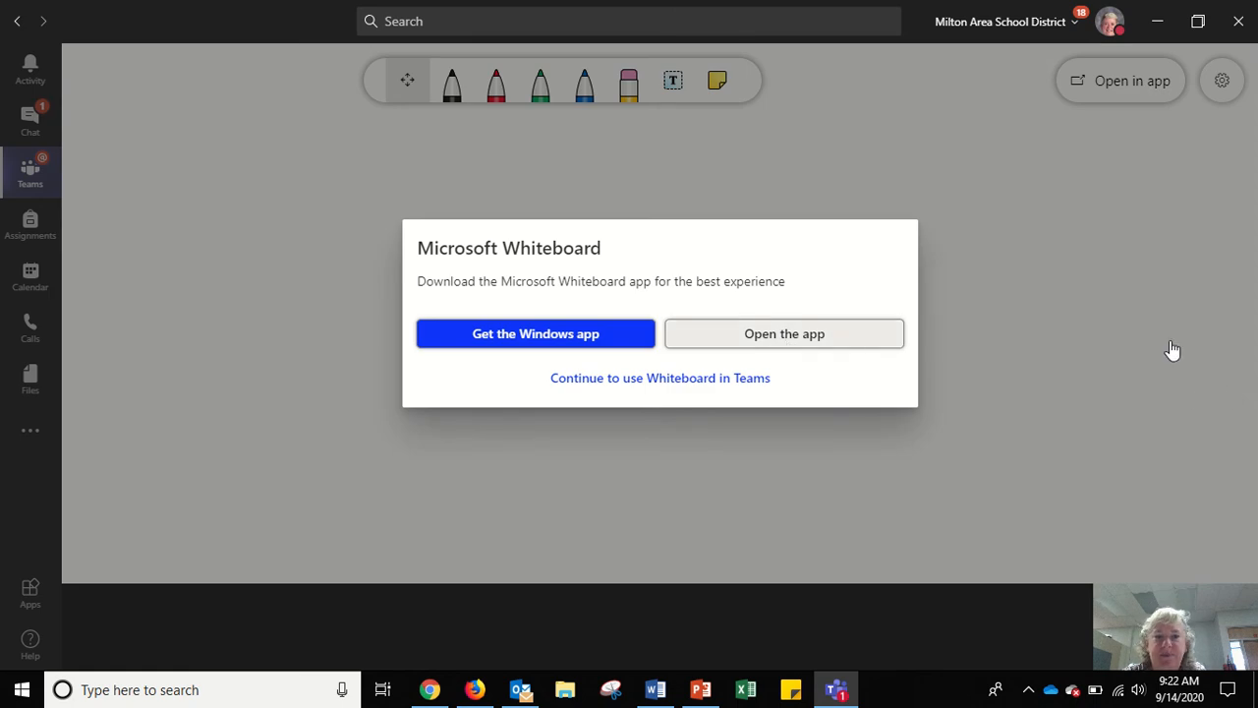
left_click(784, 333)
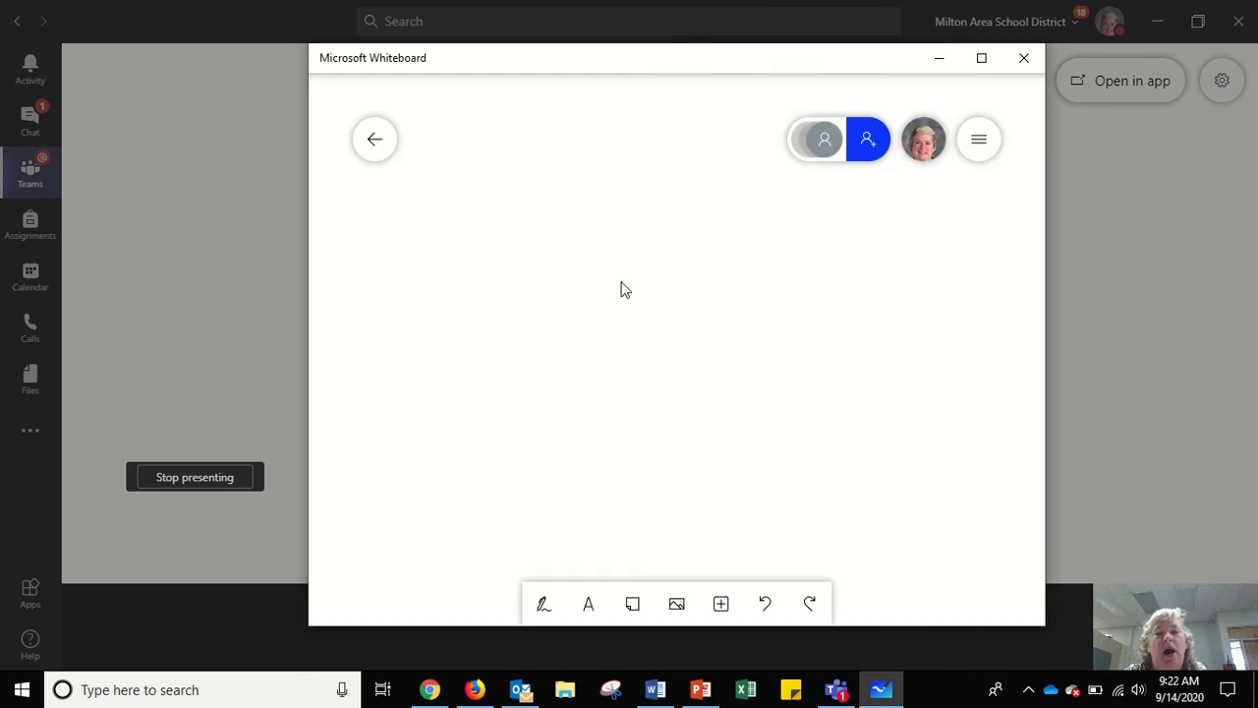
mouse_move(691, 357)
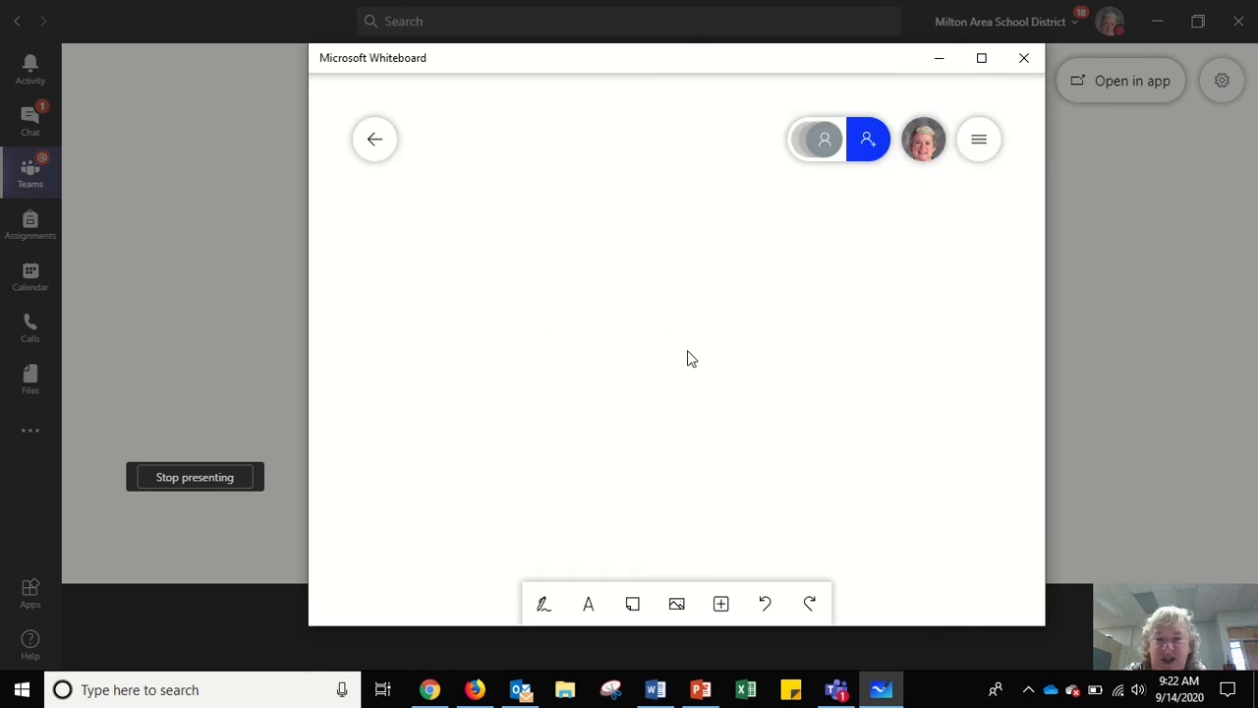
mouse_move(632, 278)
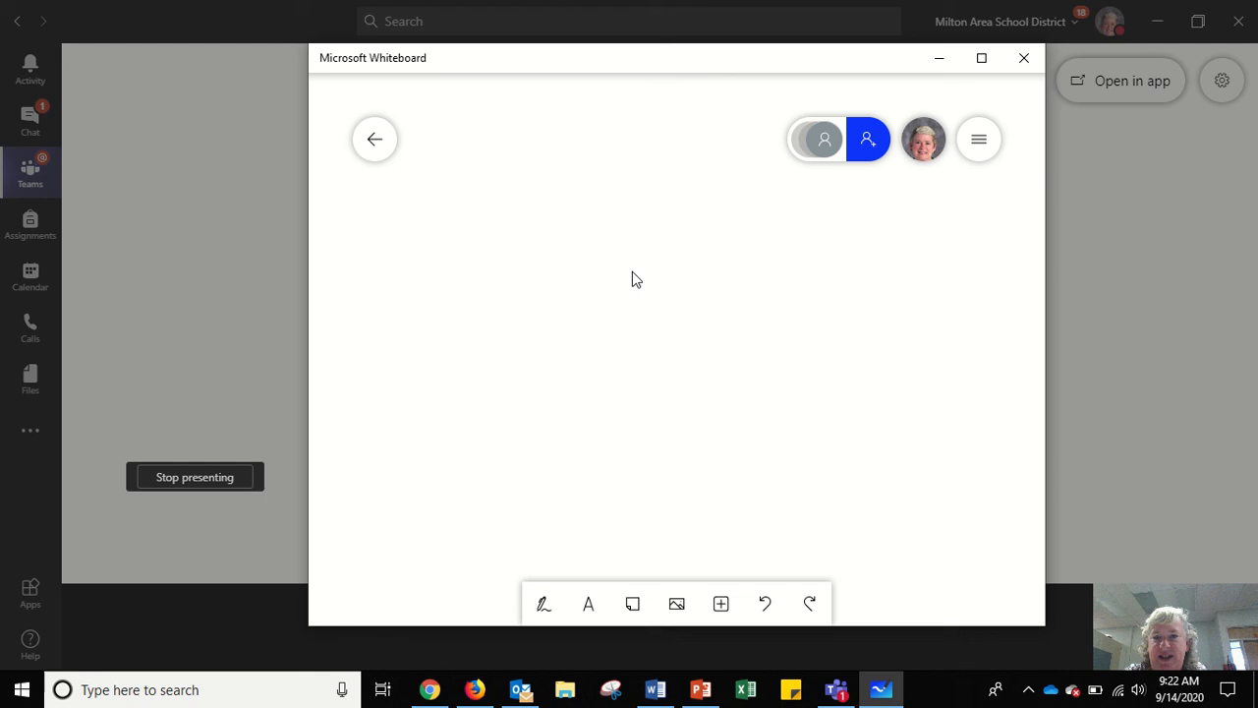
mouse_move(678, 423)
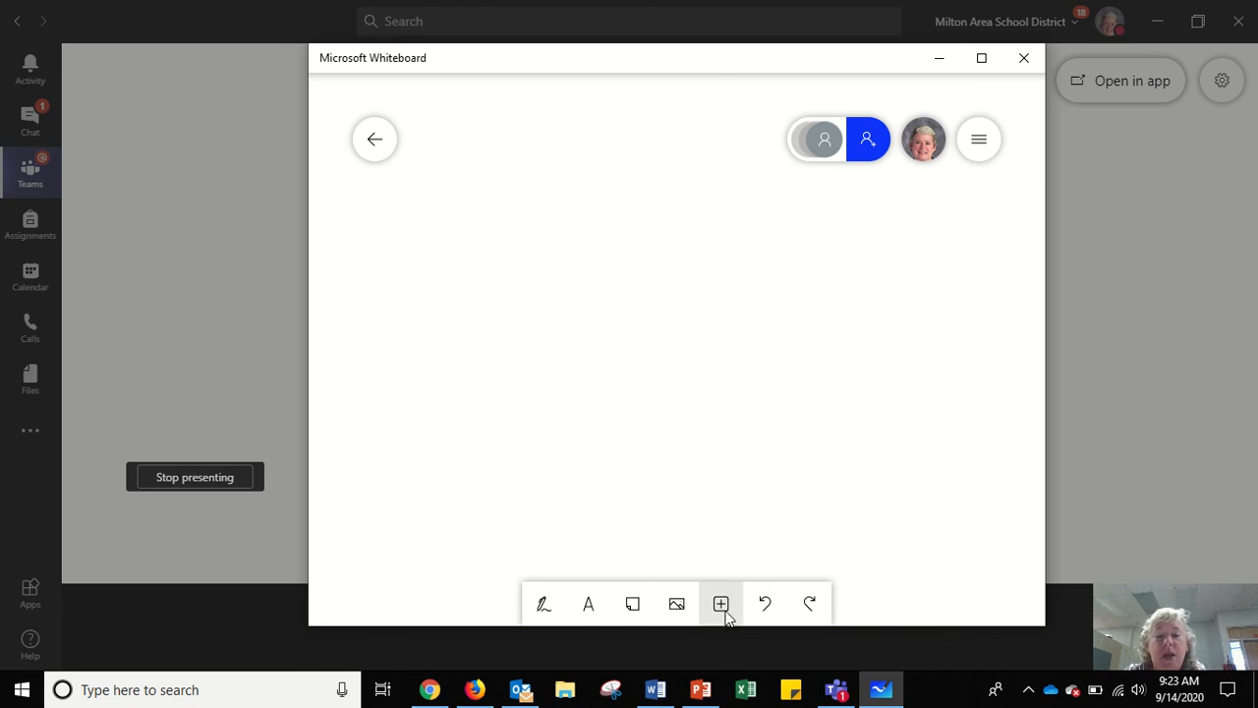
mouse_move(721, 603)
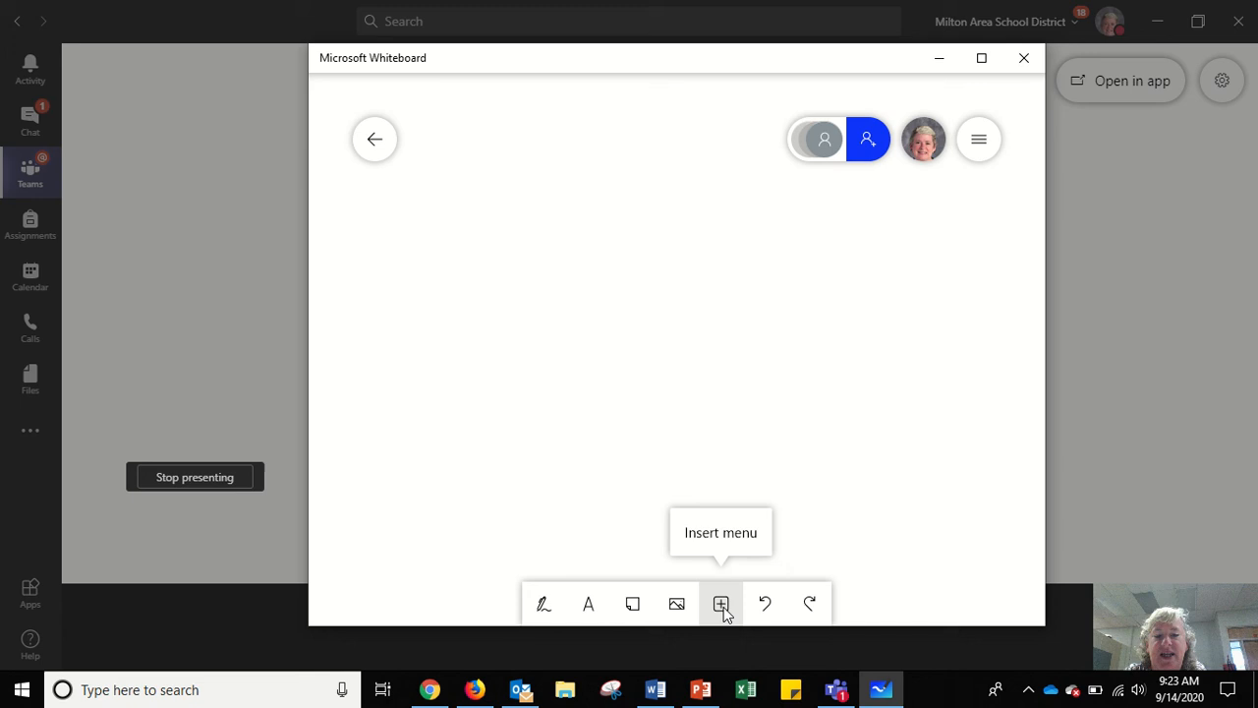
- Choose PDF from the Whiteboard Insert menu to bring up the file picker
left_click(720, 603)
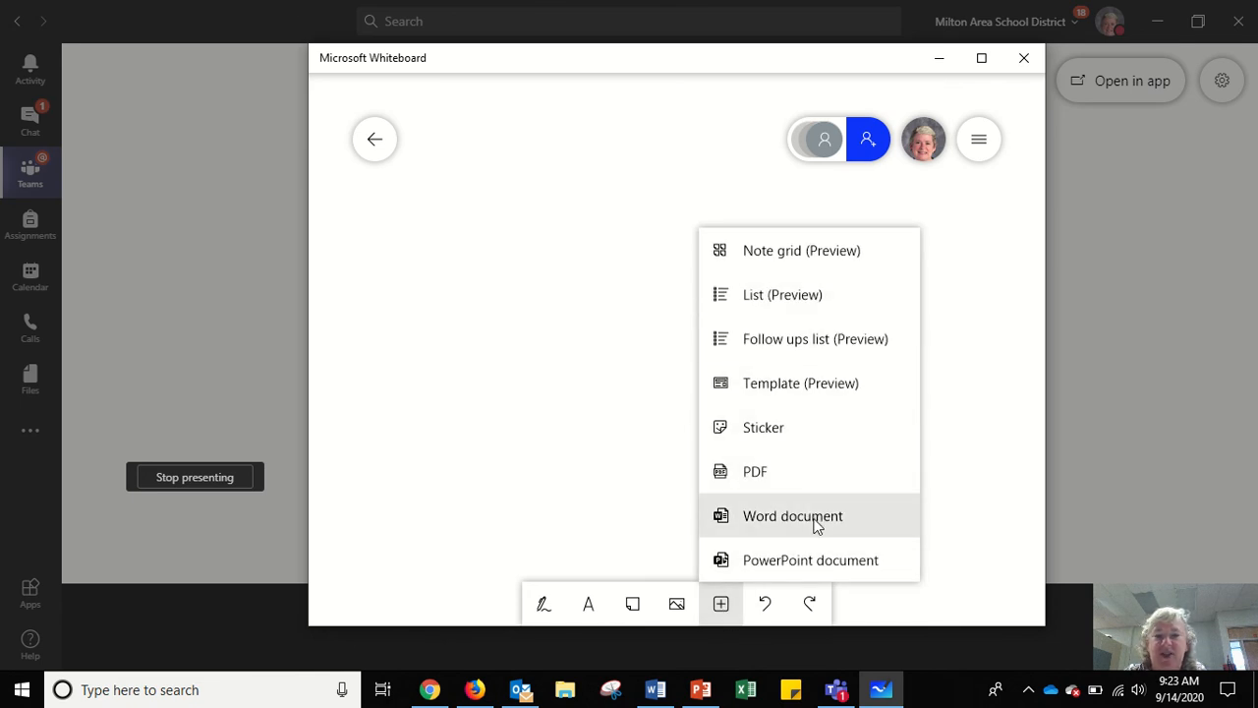
mouse_move(834, 531)
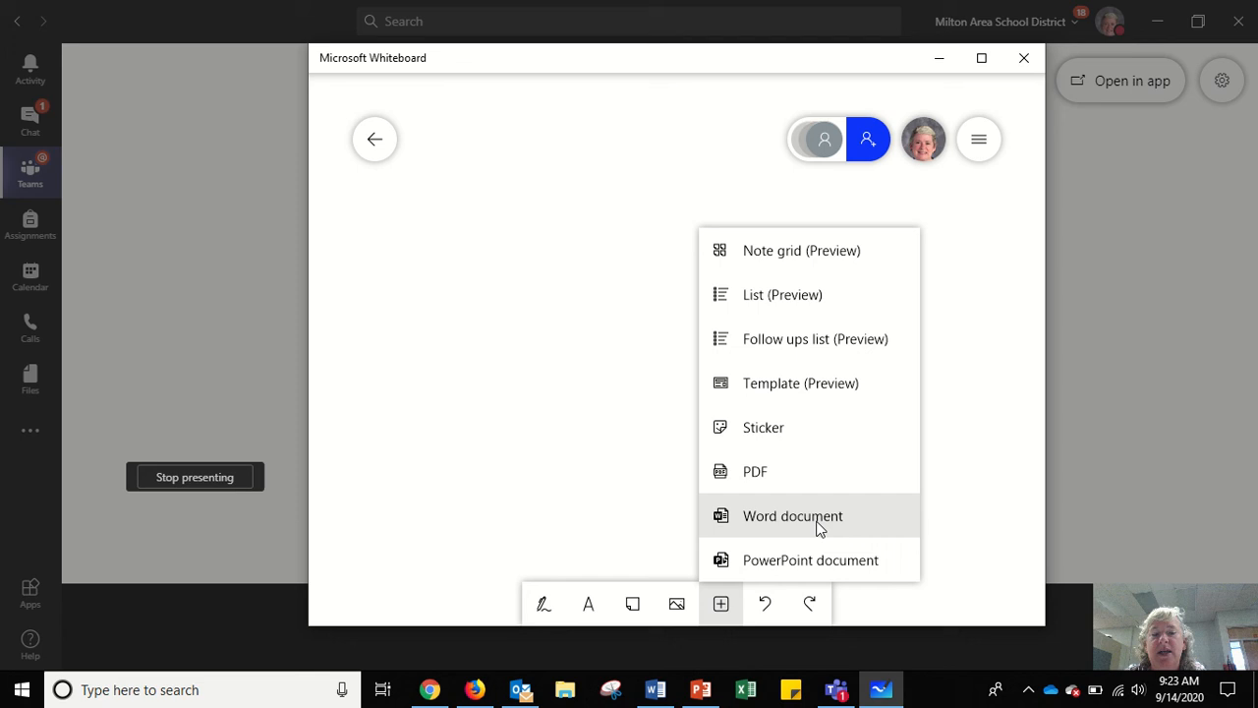
mouse_move(770, 480)
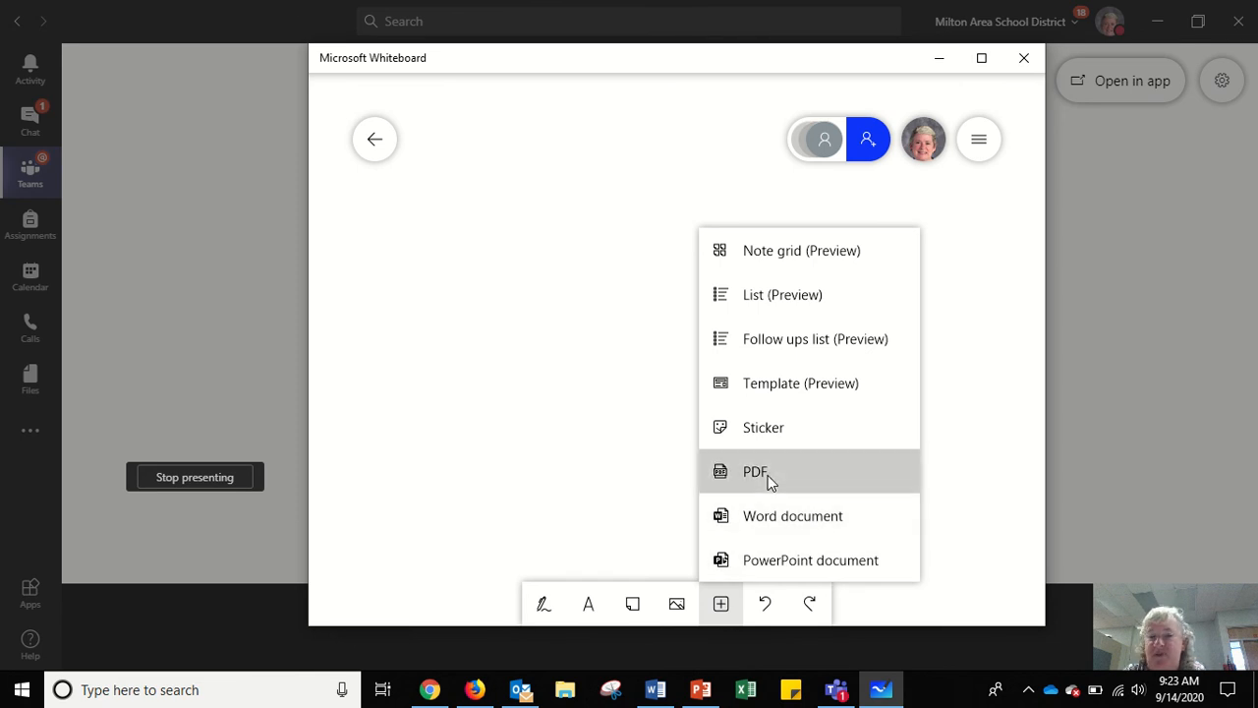
left_click(755, 470)
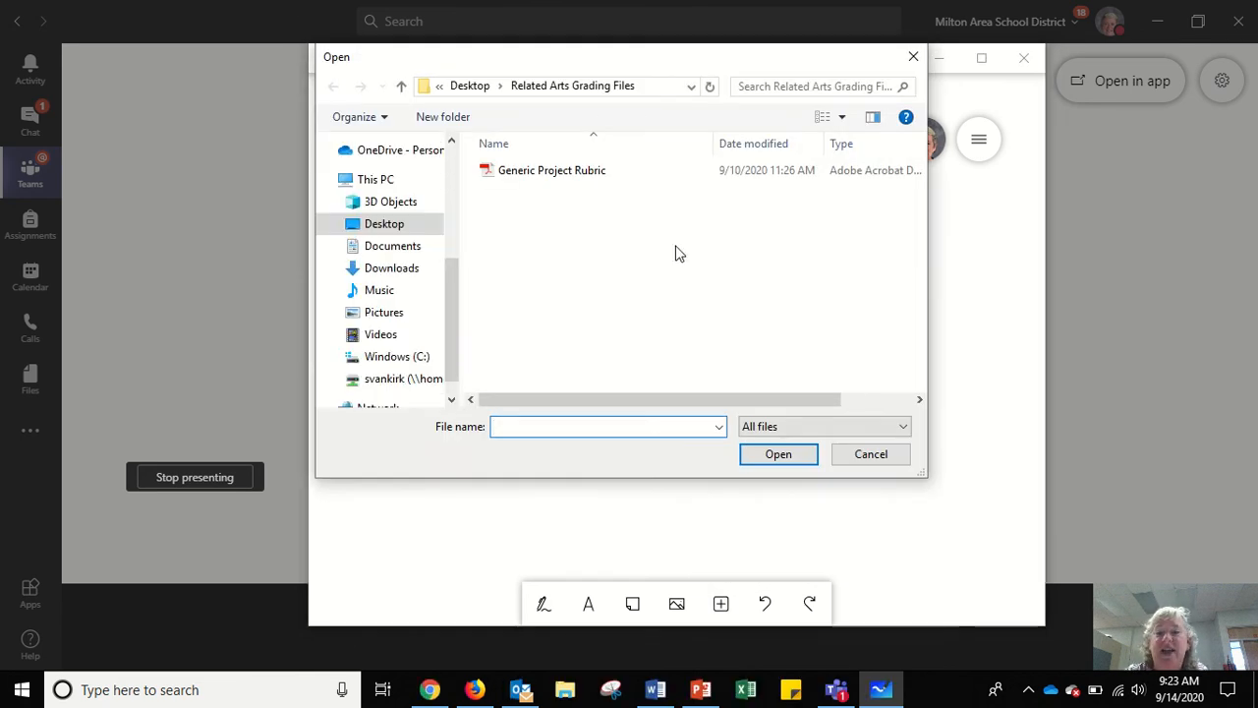
- Insert only the first Grading Rubric page of Generic Project Rubric onto the board
left_click(870, 453)
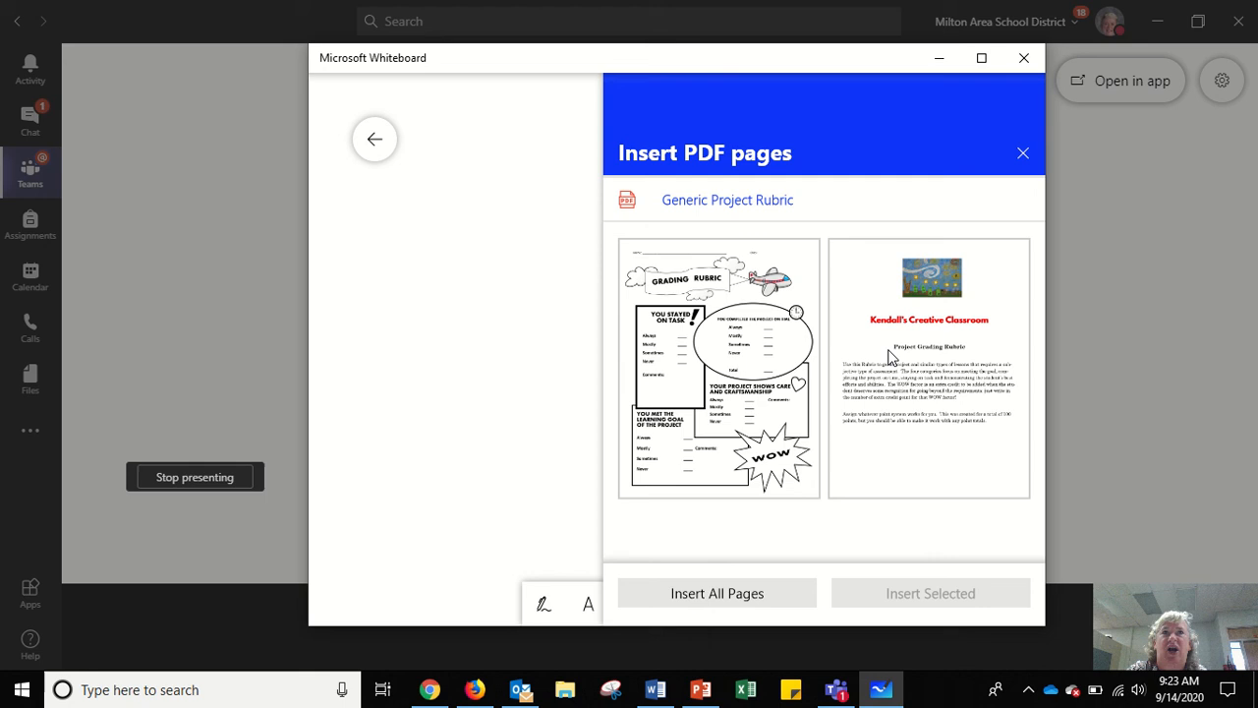
mouse_move(727, 306)
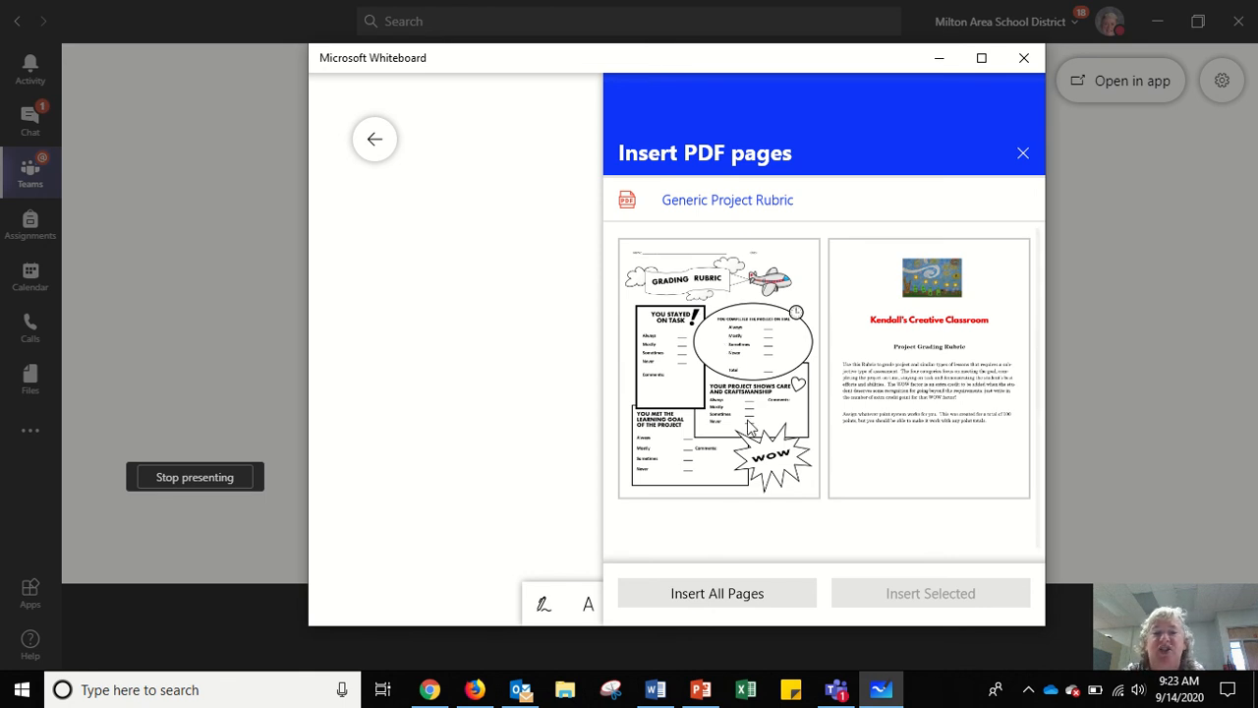
mouse_move(723, 338)
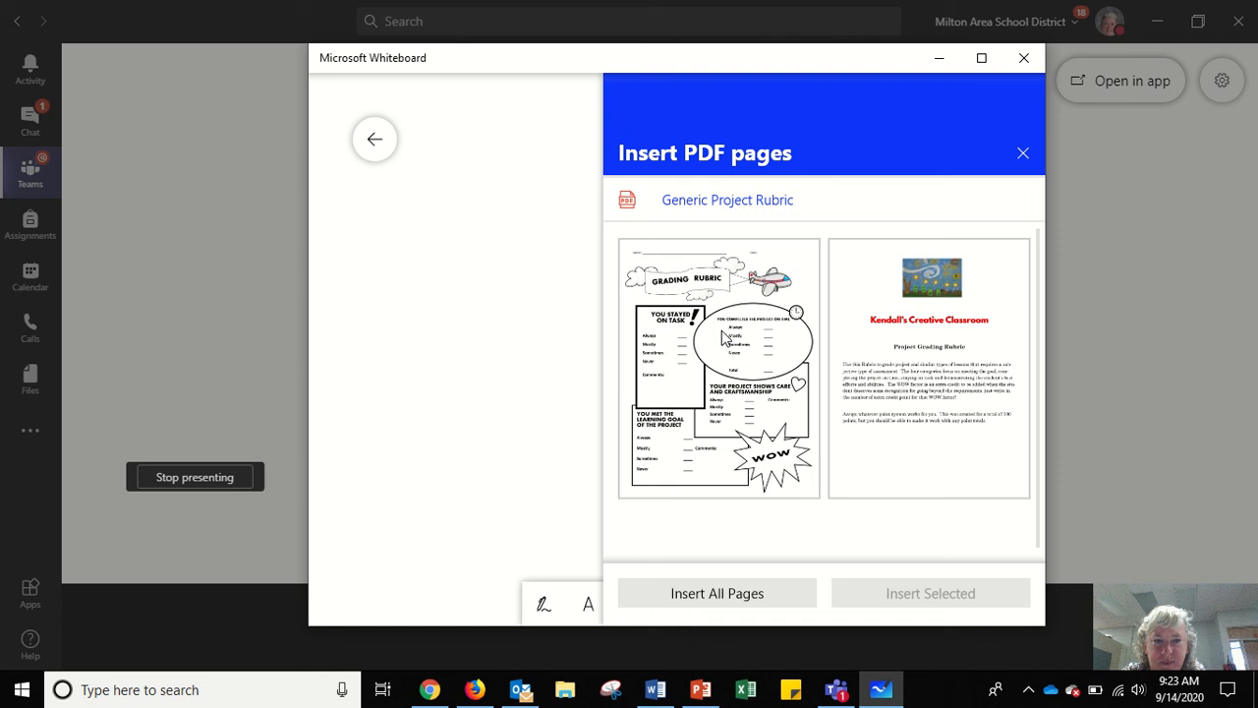
left_click(718, 368)
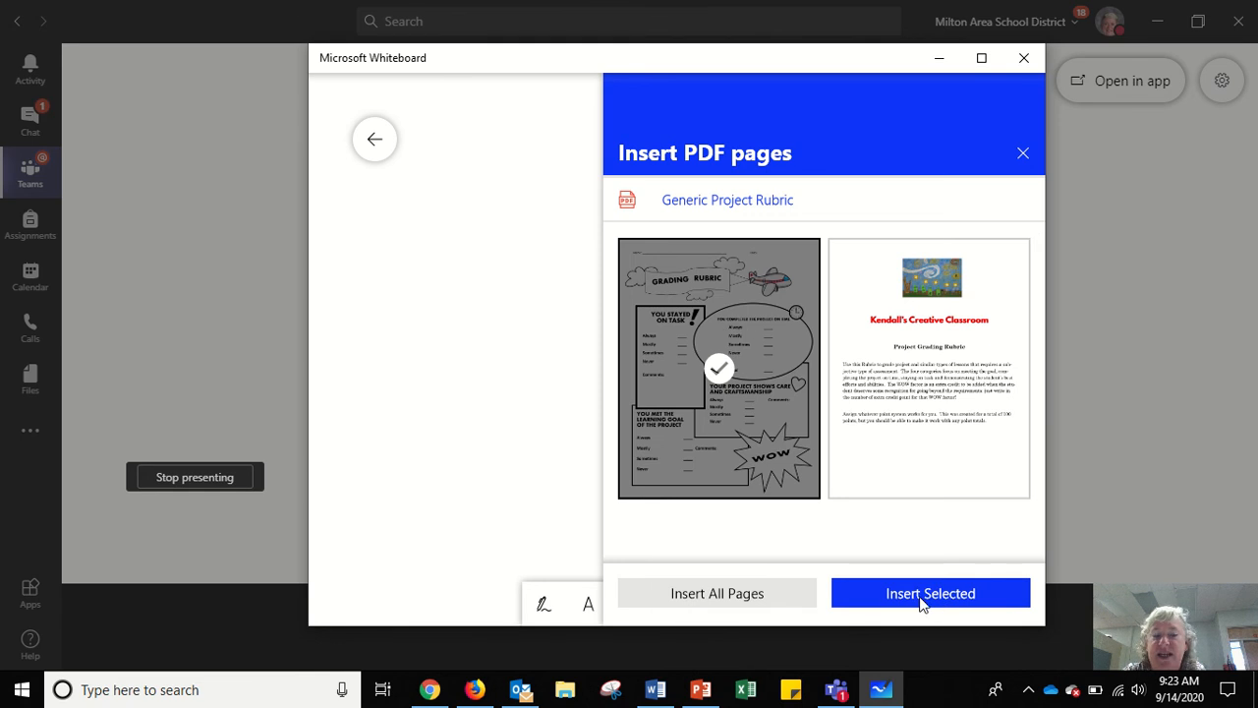
mouse_move(859, 336)
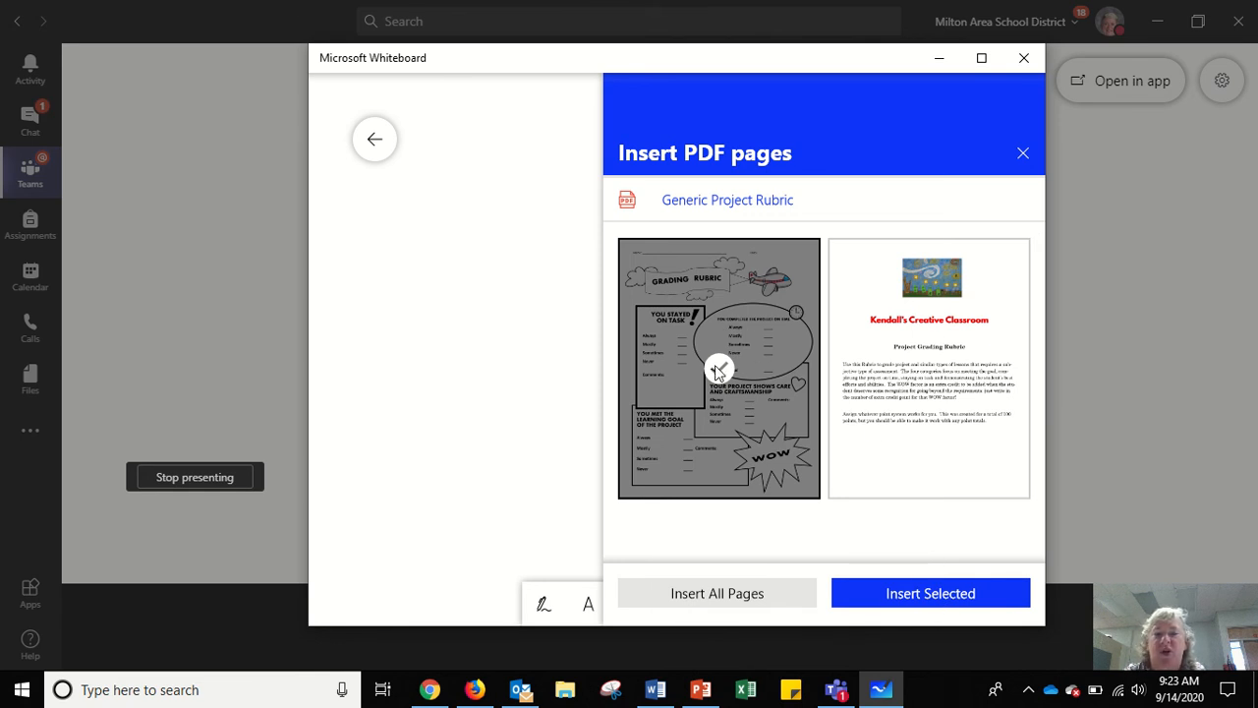
left_click(718, 368)
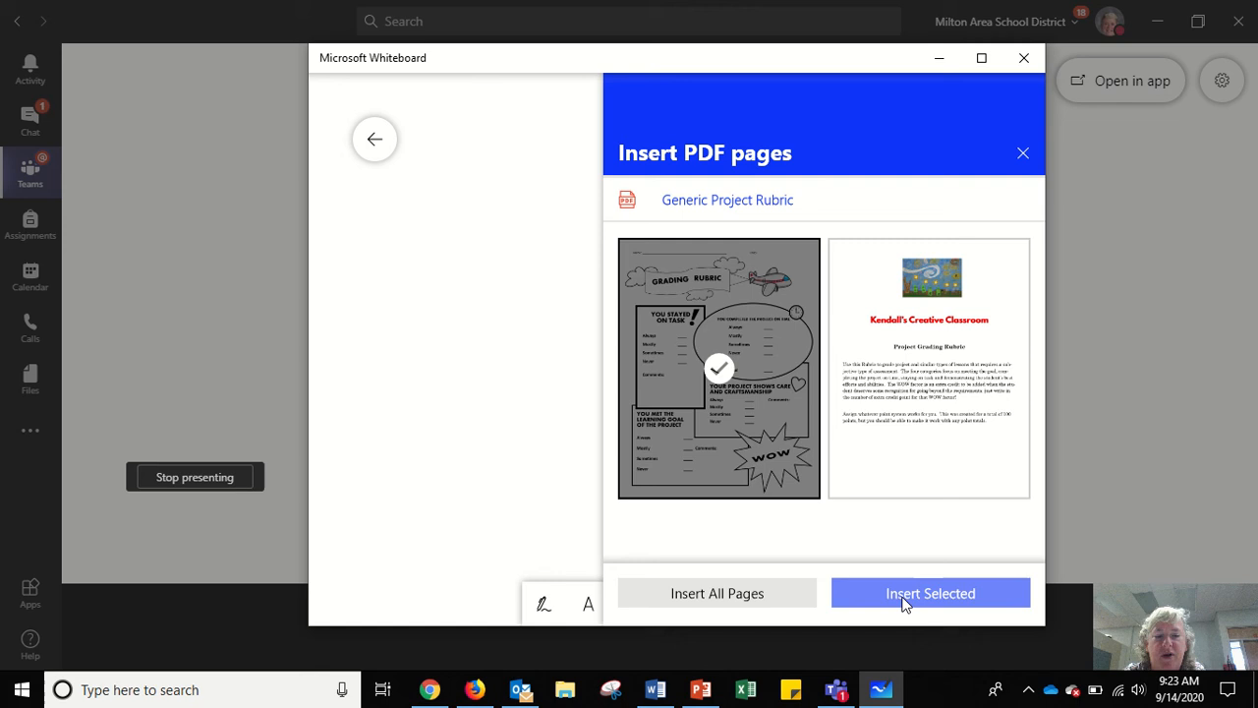
left_click(929, 593)
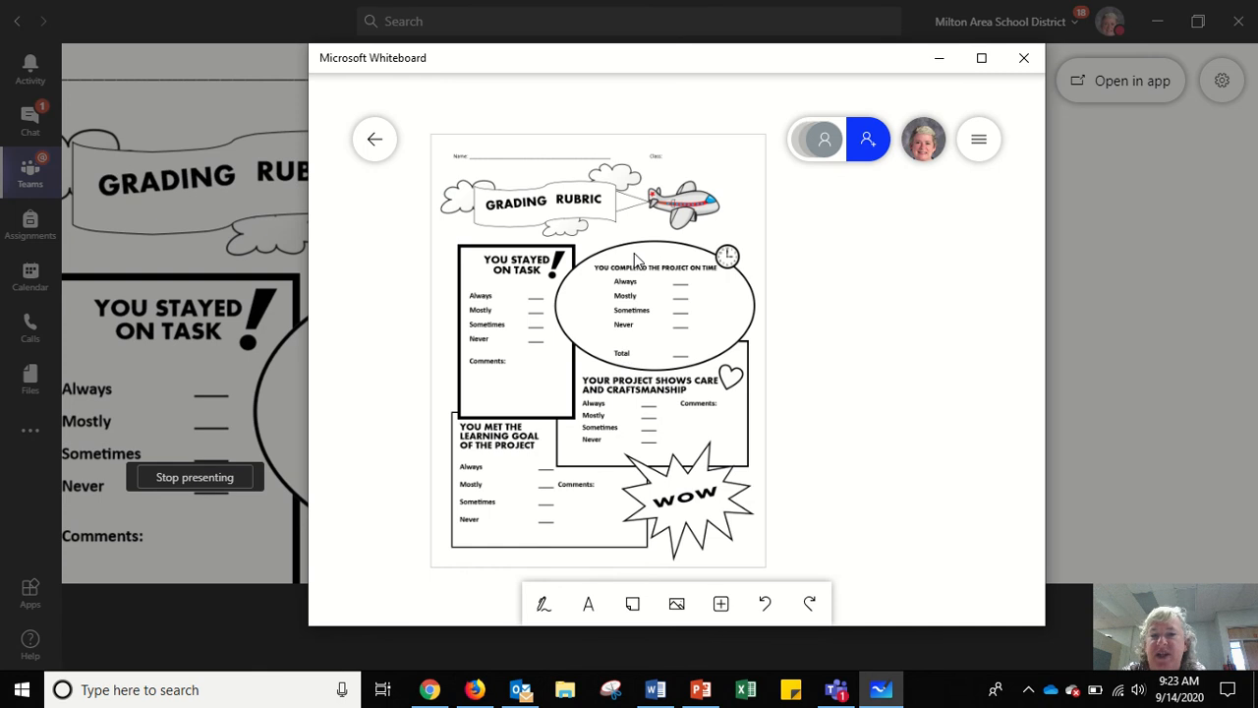
mouse_move(634, 282)
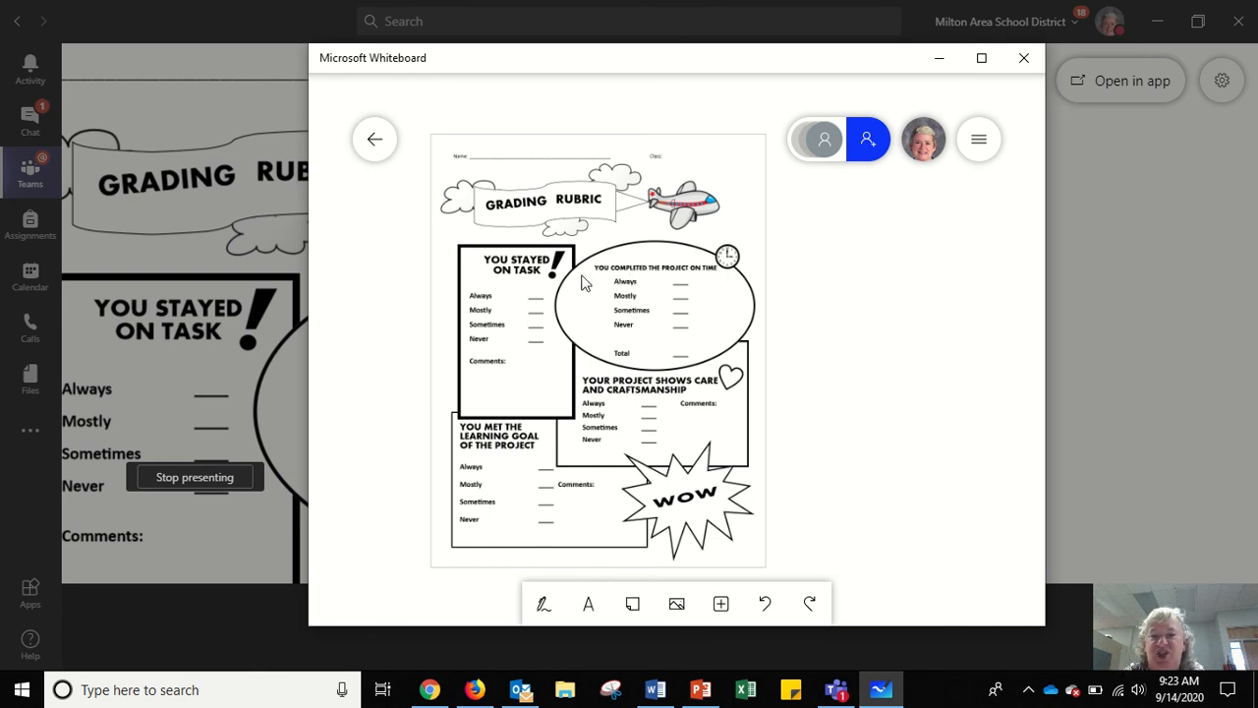
left_click(585, 285)
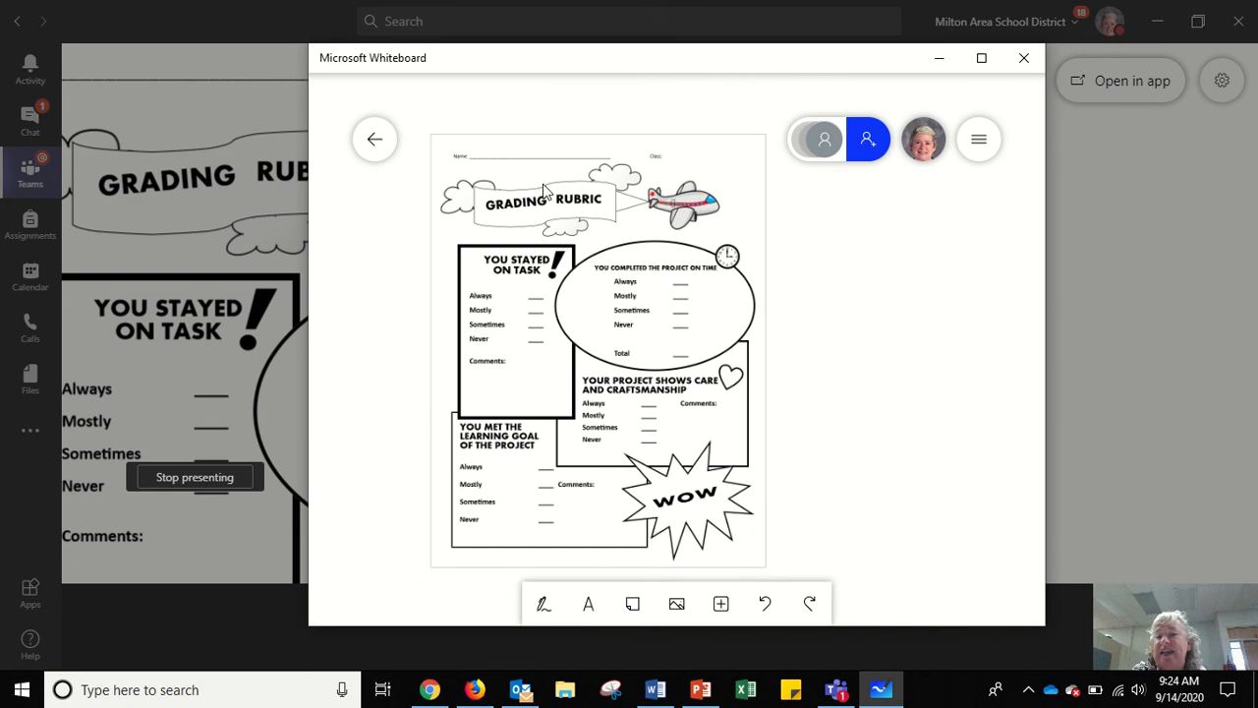
mouse_move(605, 234)
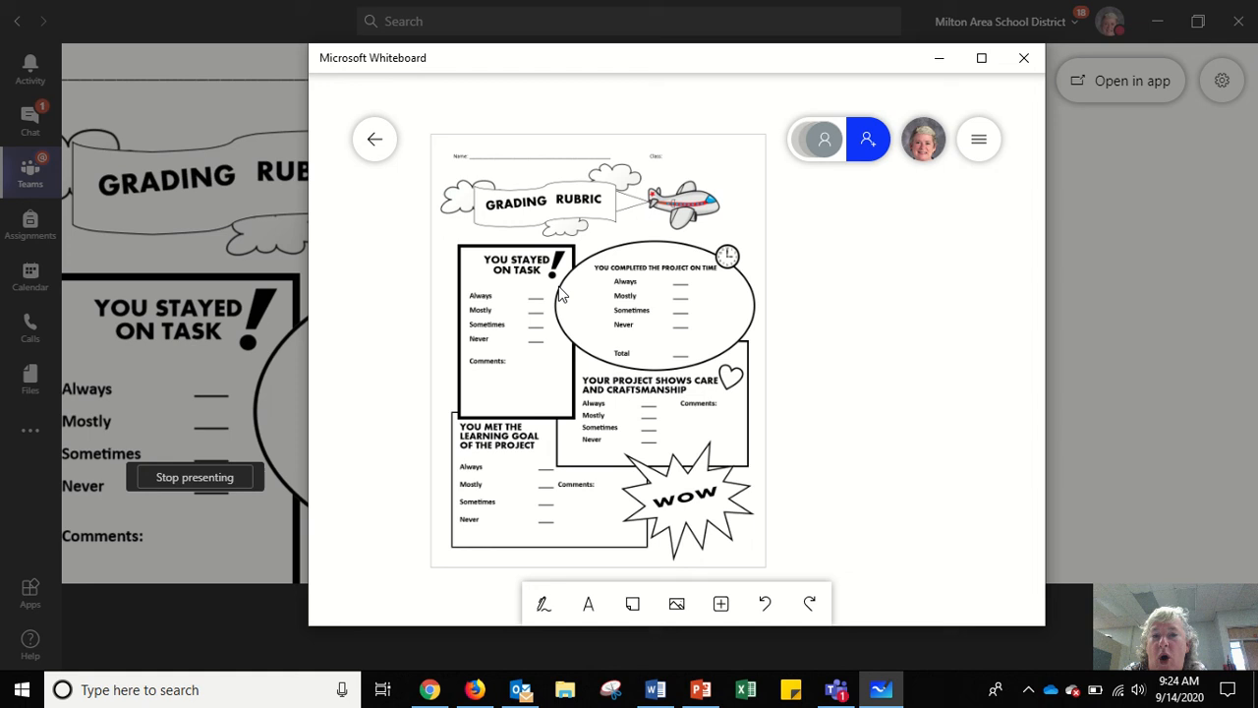
mouse_move(550, 230)
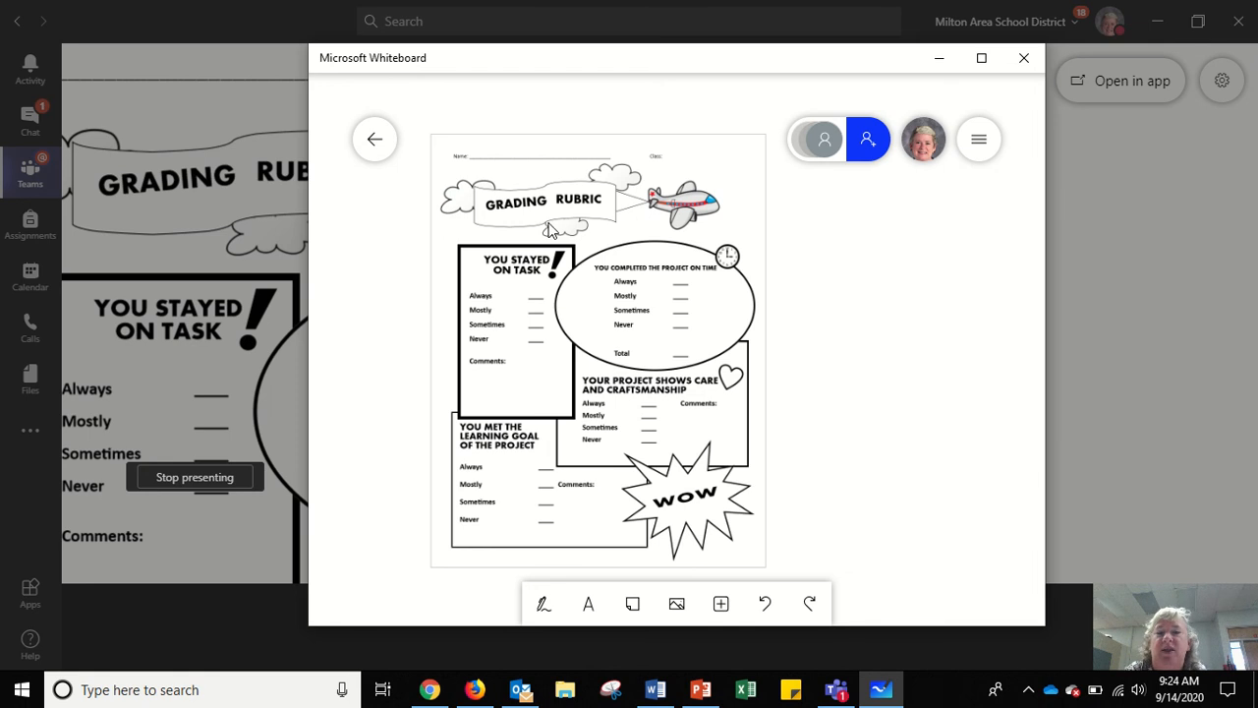
mouse_move(533, 174)
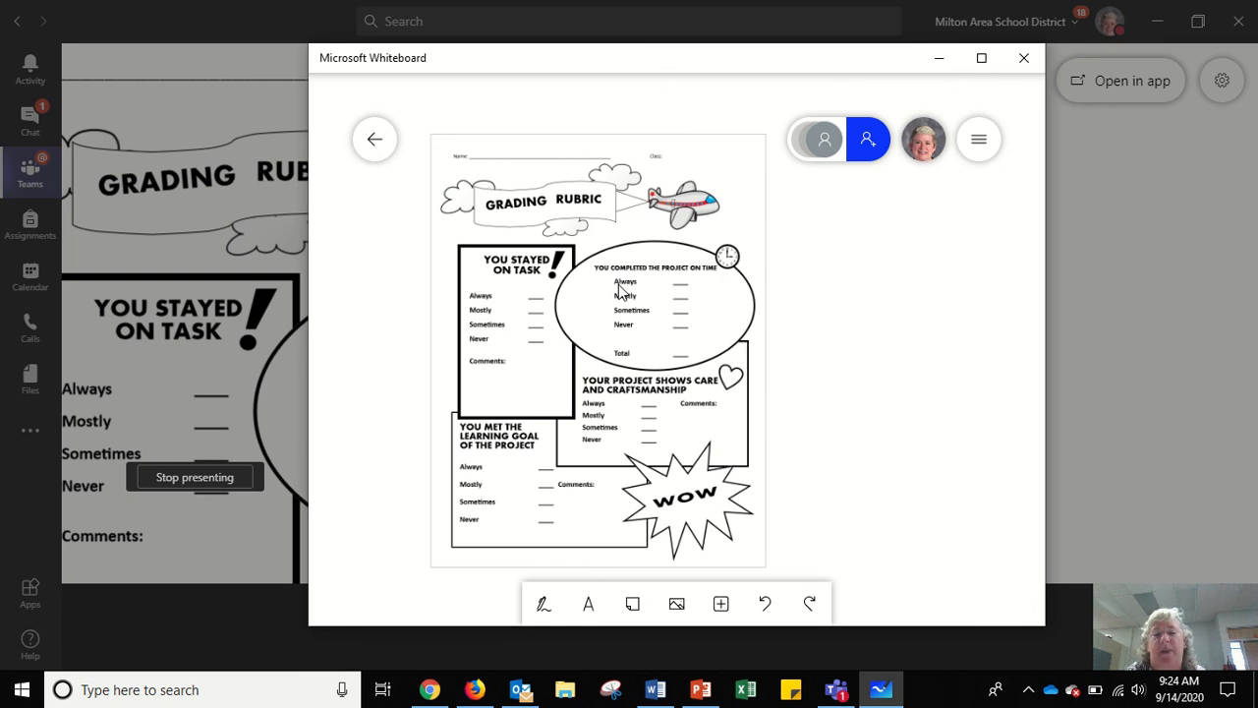
mouse_move(623, 341)
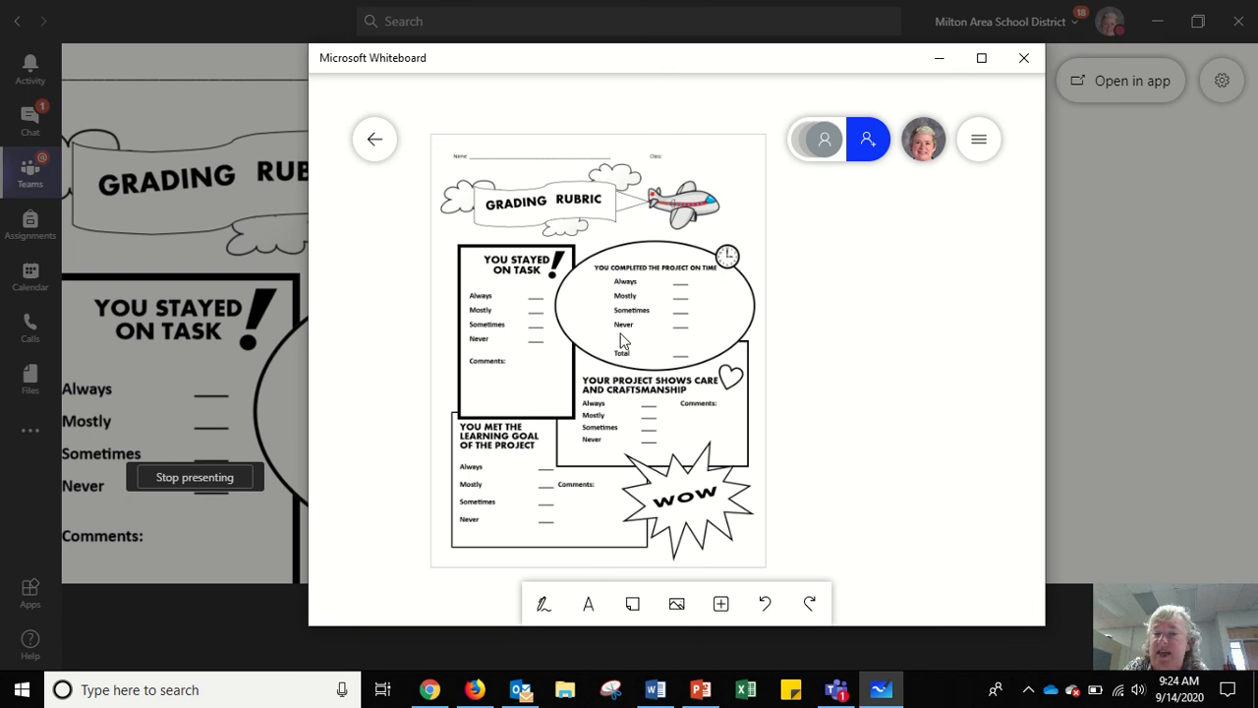
mouse_move(659, 327)
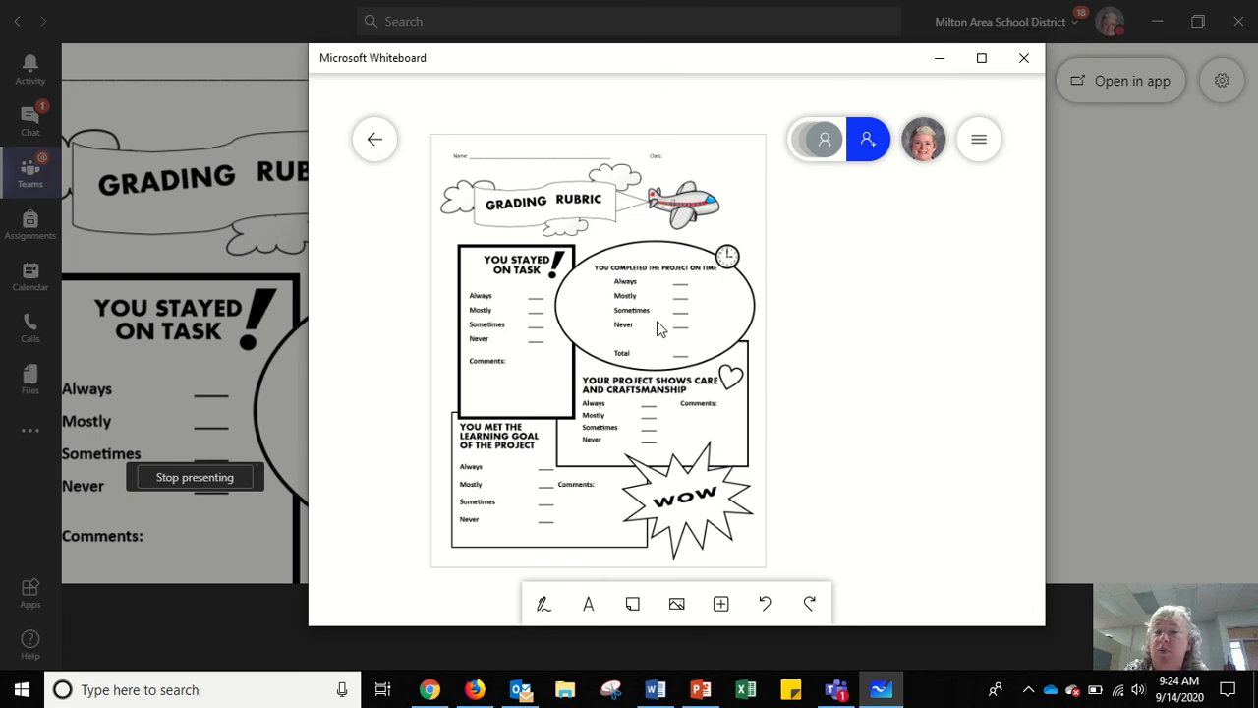
mouse_move(568, 295)
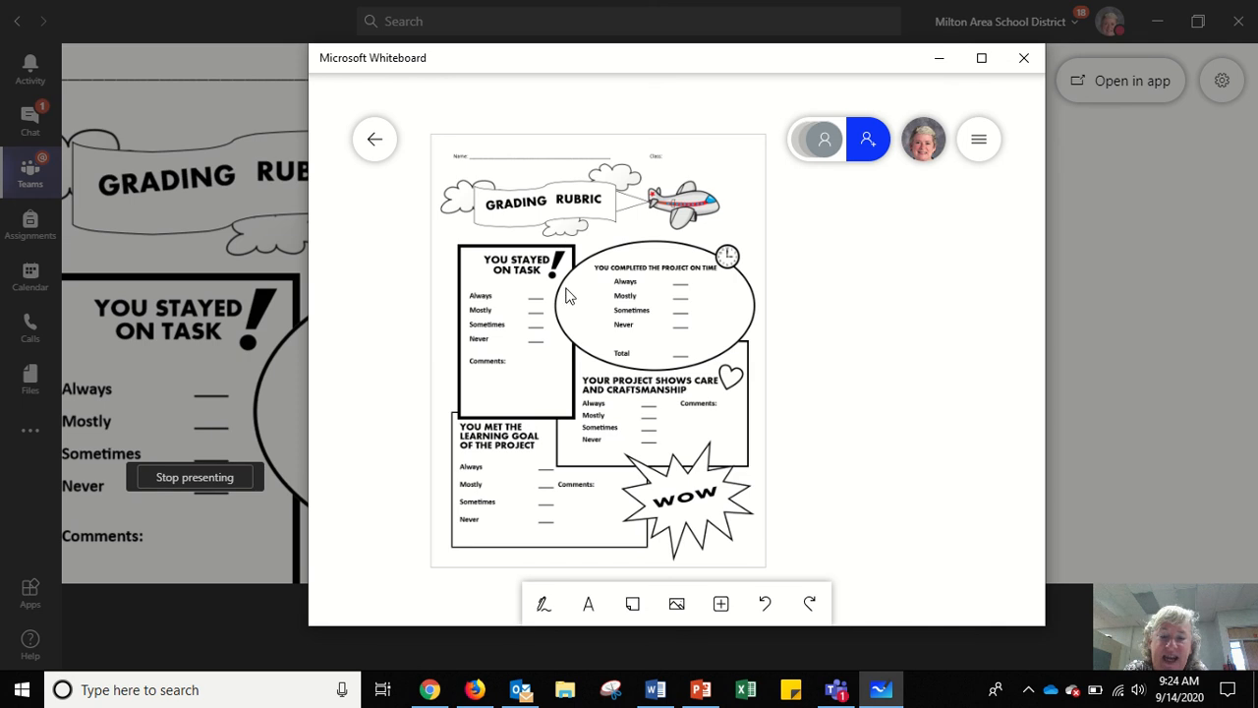
mouse_move(579, 317)
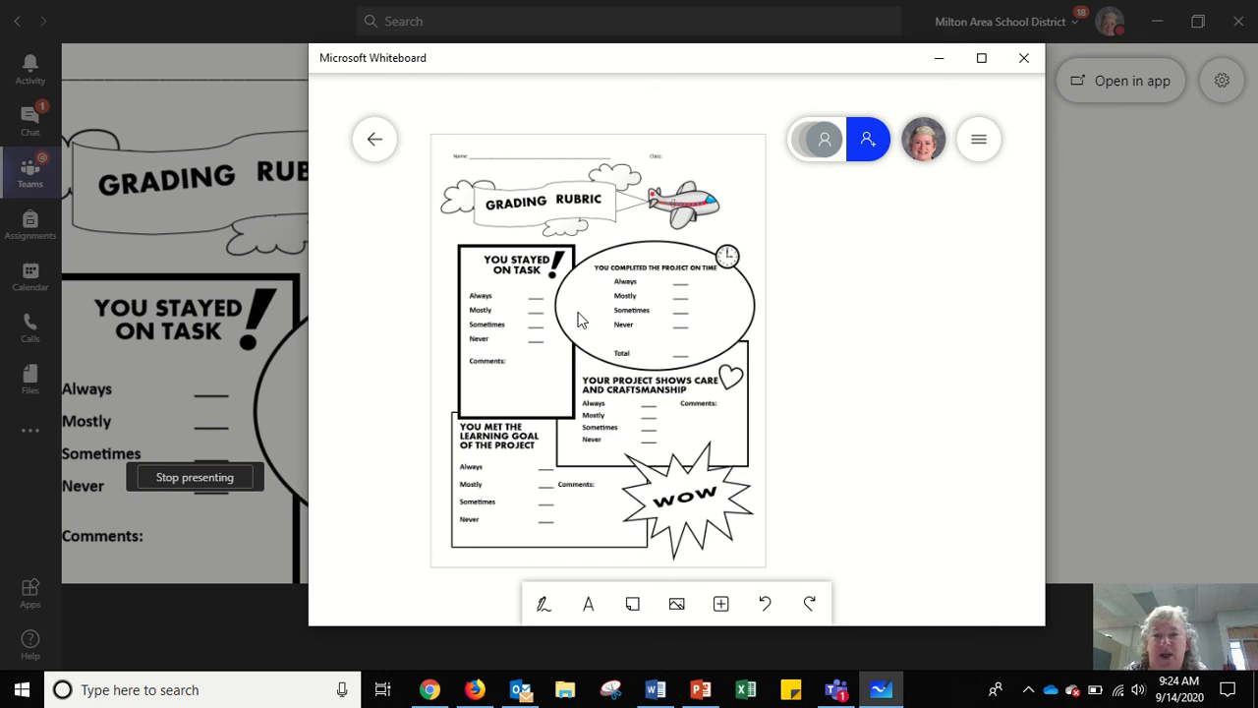
mouse_move(610, 237)
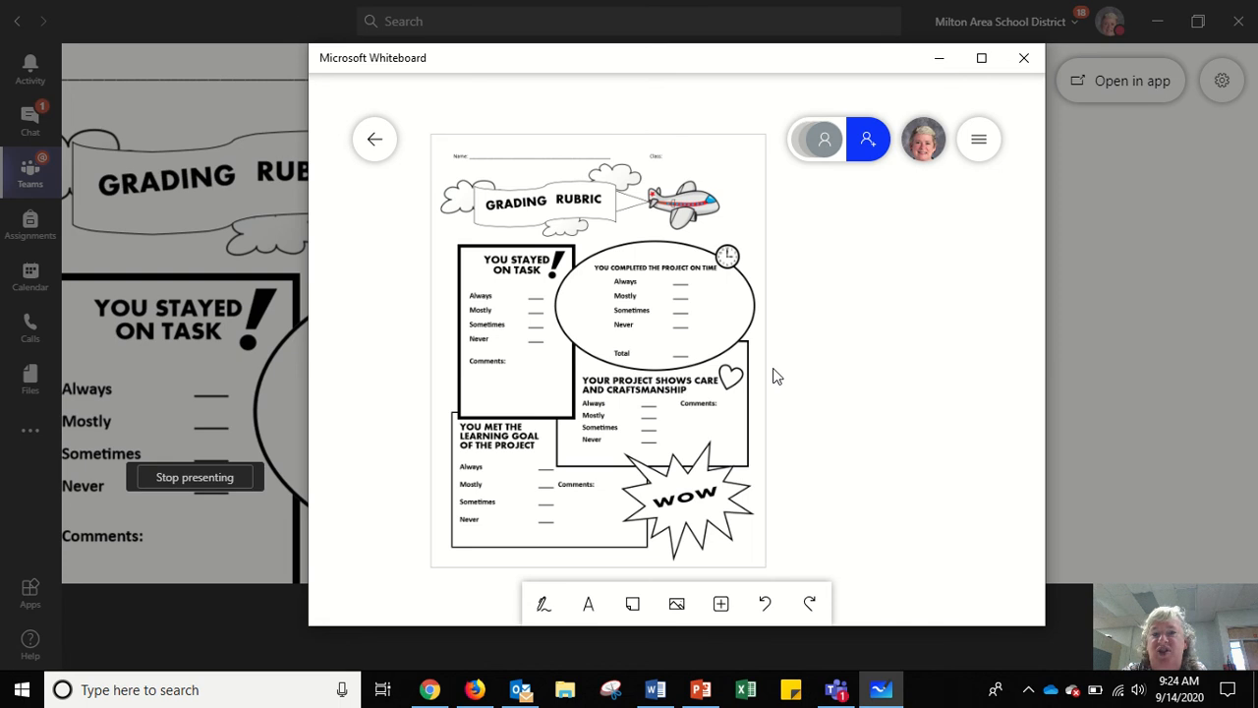
mouse_move(740, 321)
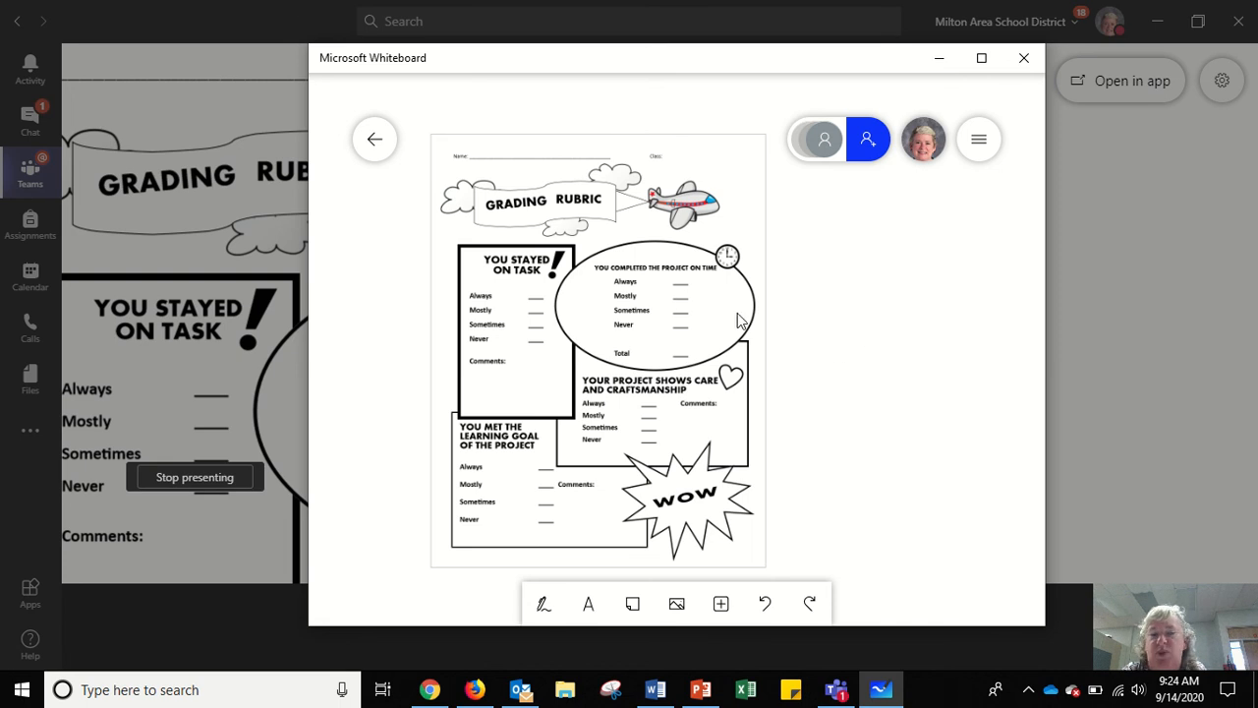
mouse_move(1009, 261)
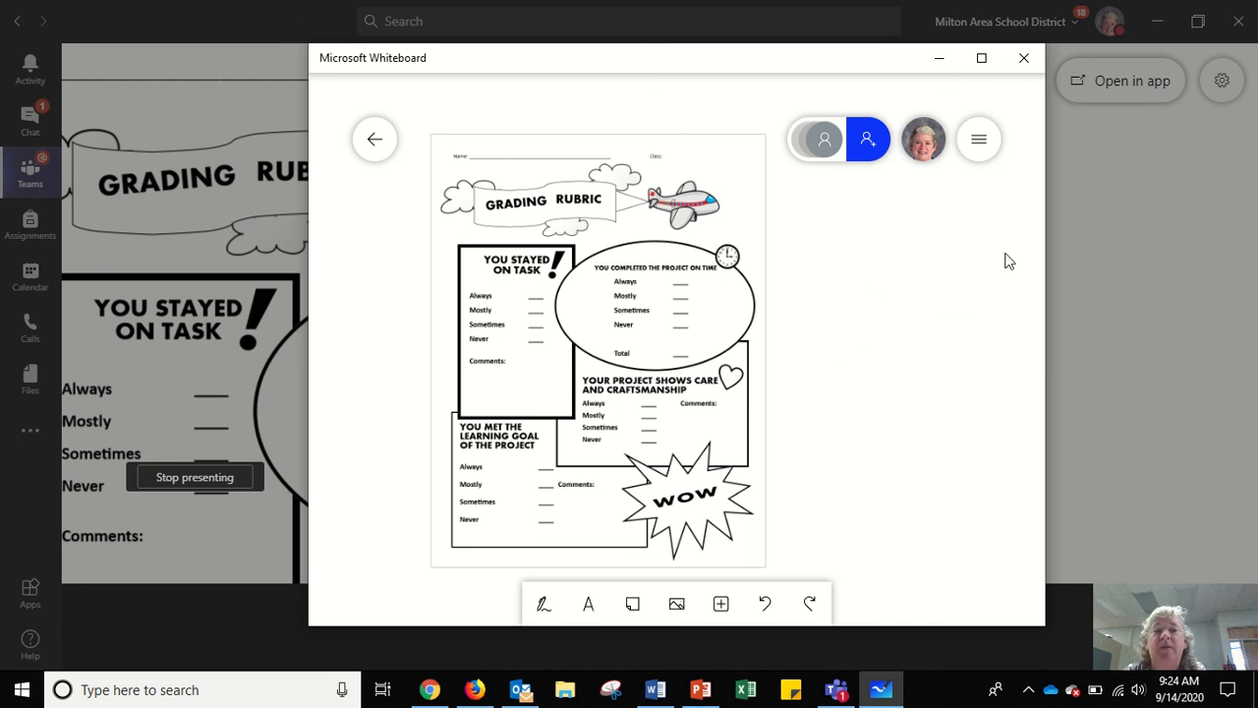
mouse_move(682, 252)
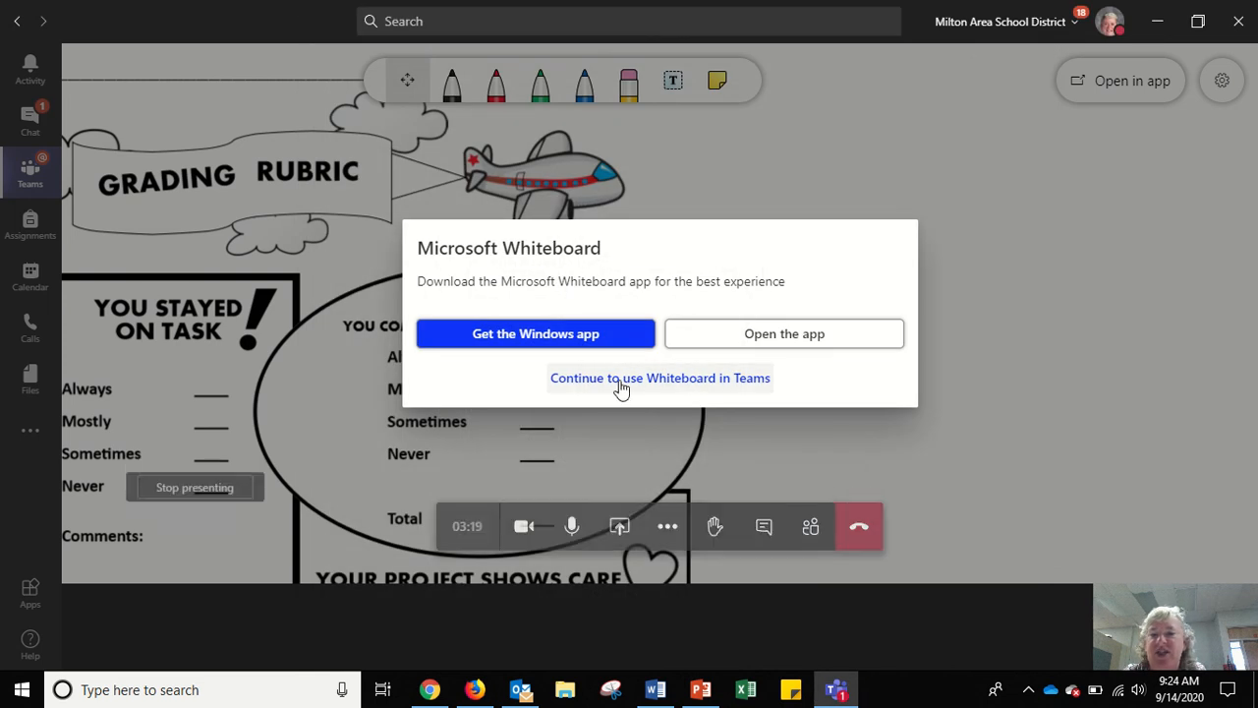
- Choose 'Continue to use Whiteboard in Teams' instead of downloading the app
left_click(660, 378)
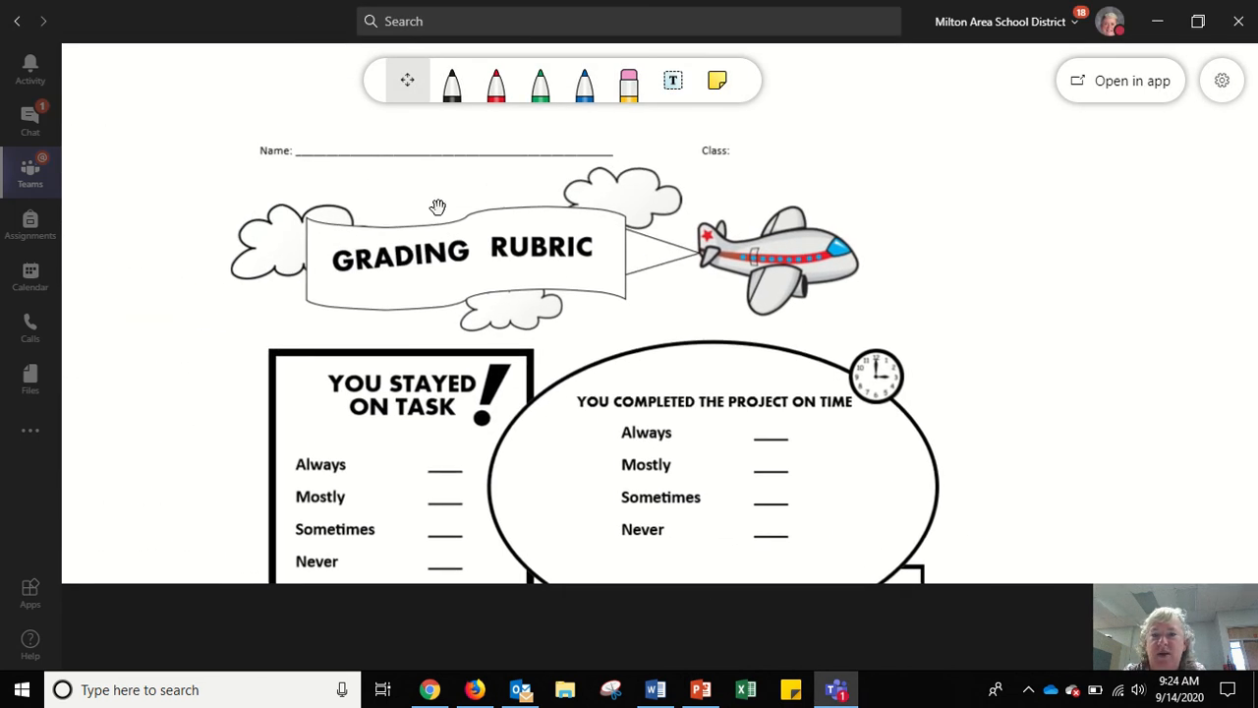
mouse_move(377, 147)
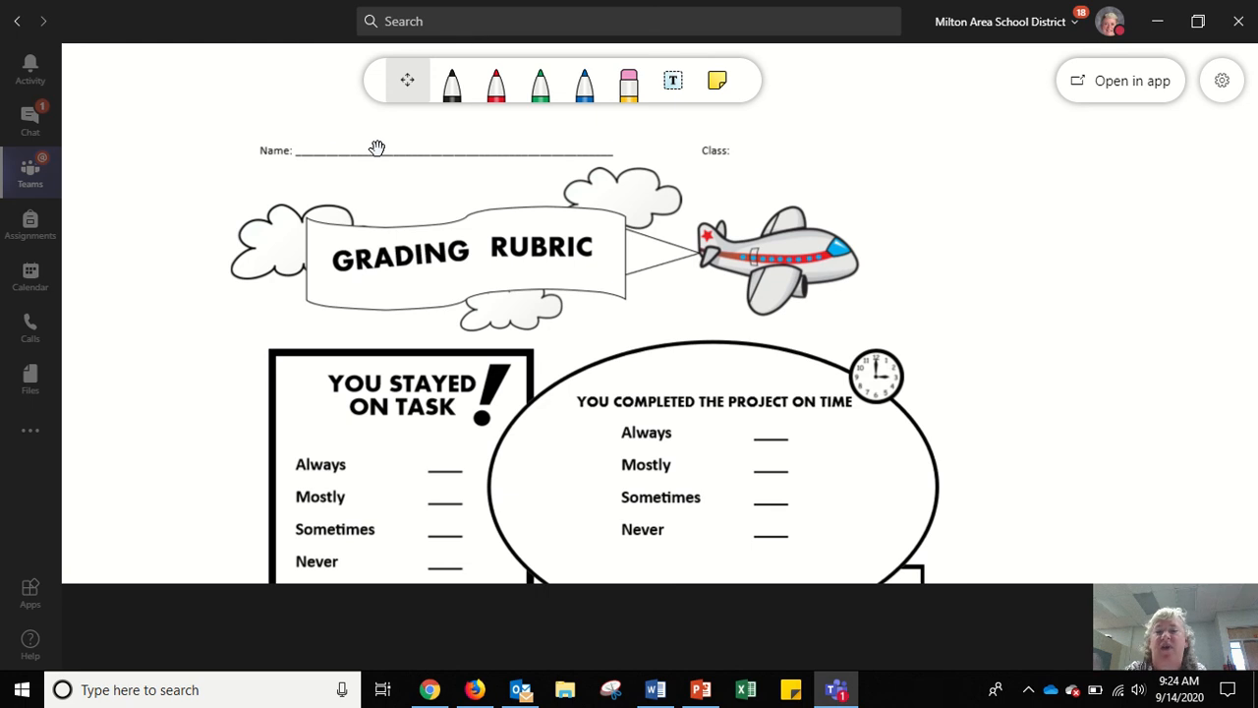
mouse_move(583, 254)
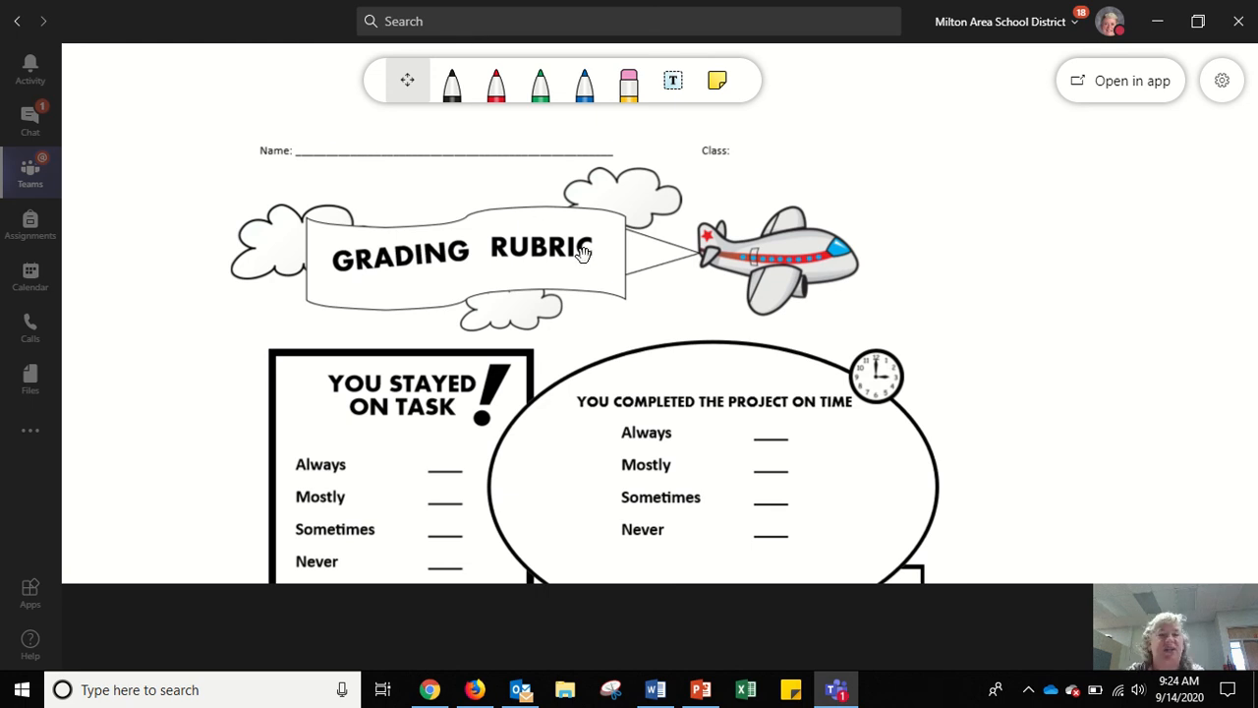
mouse_move(563, 322)
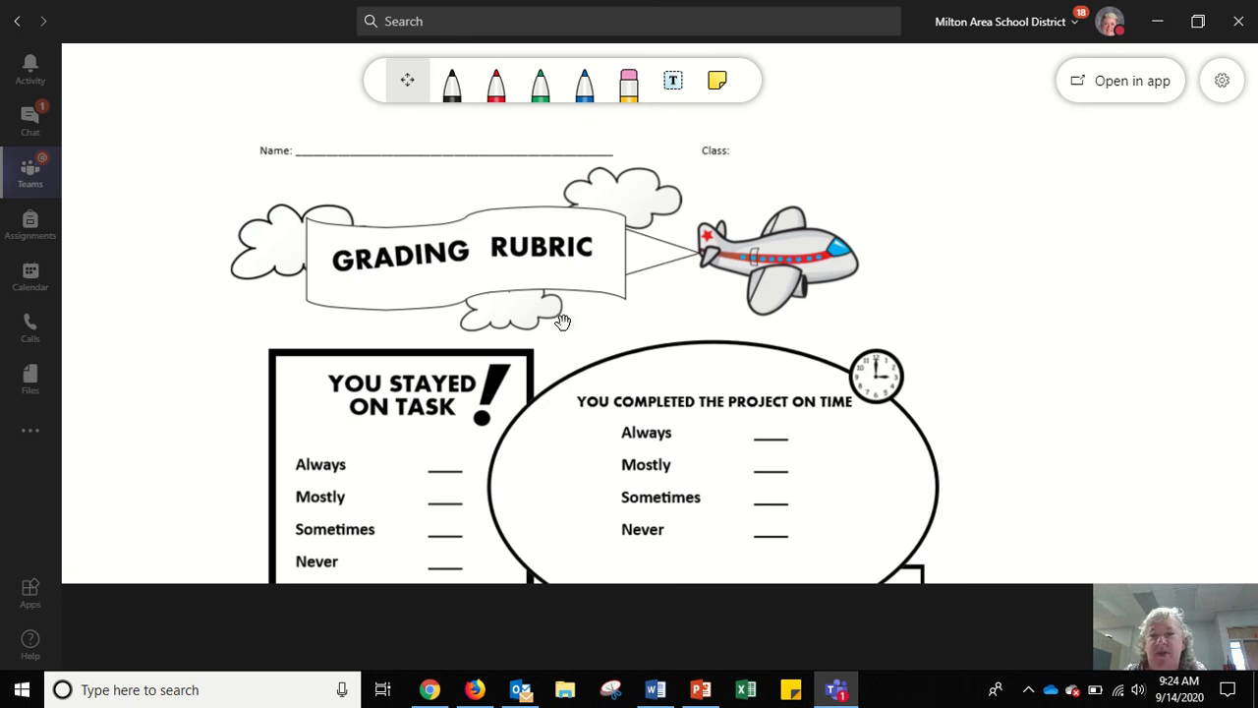
mouse_move(610, 308)
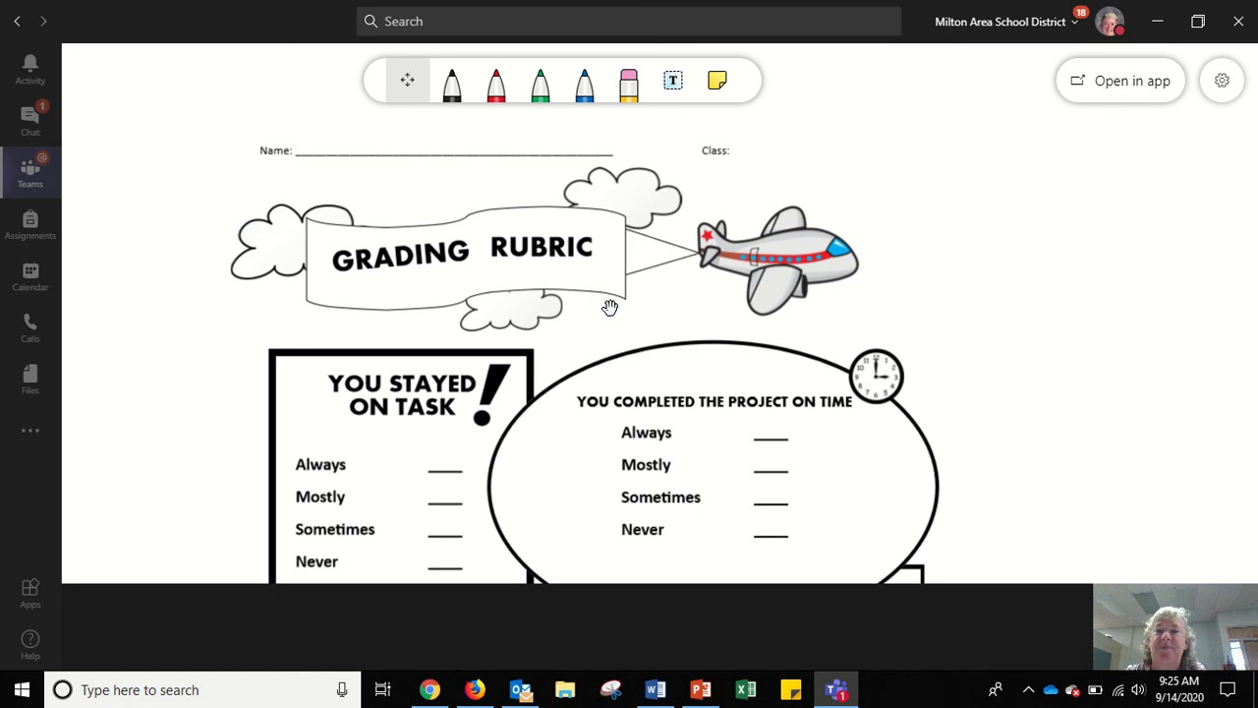
mouse_move(649, 320)
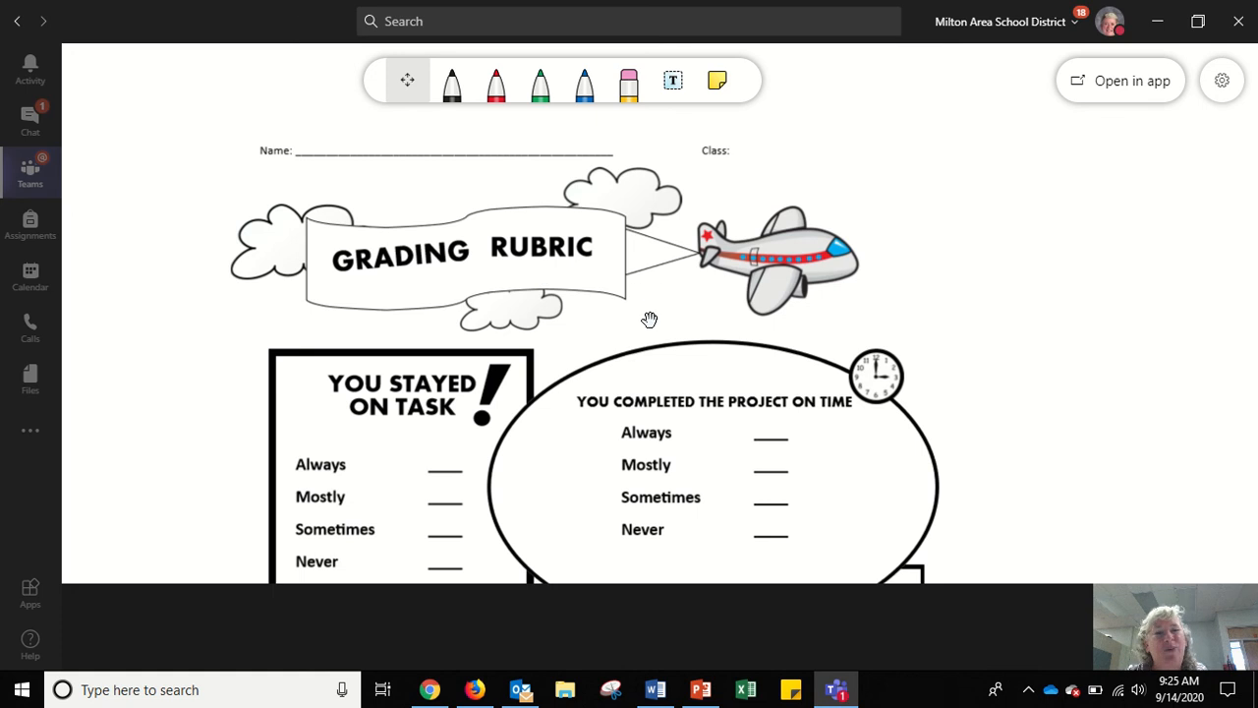